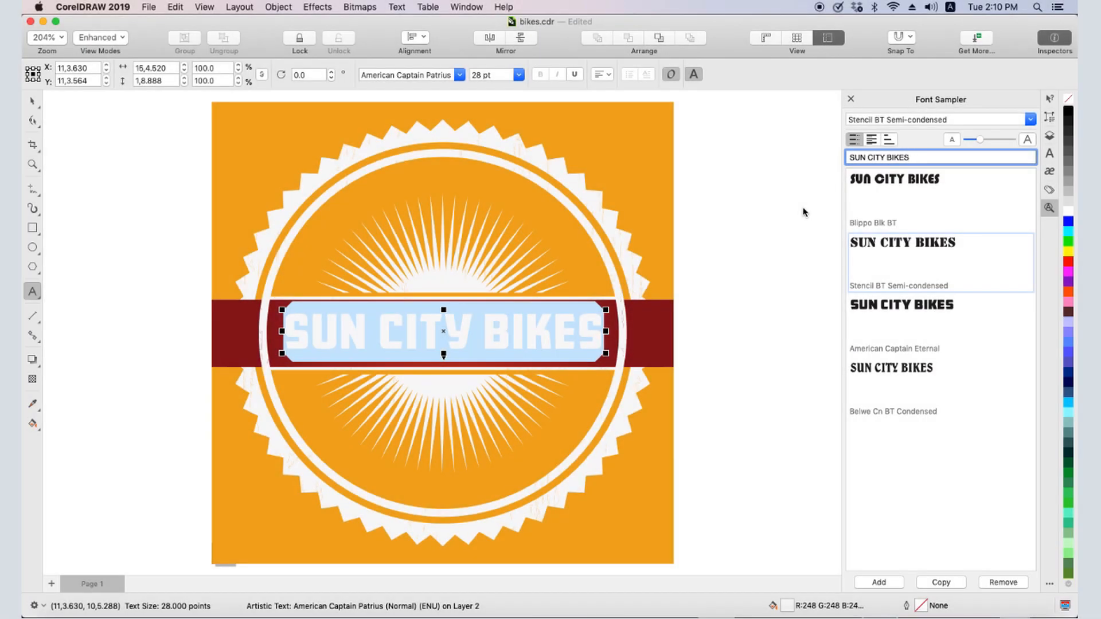
- Start a new blank document and scroll through the available fonts list
left_click(940, 157)
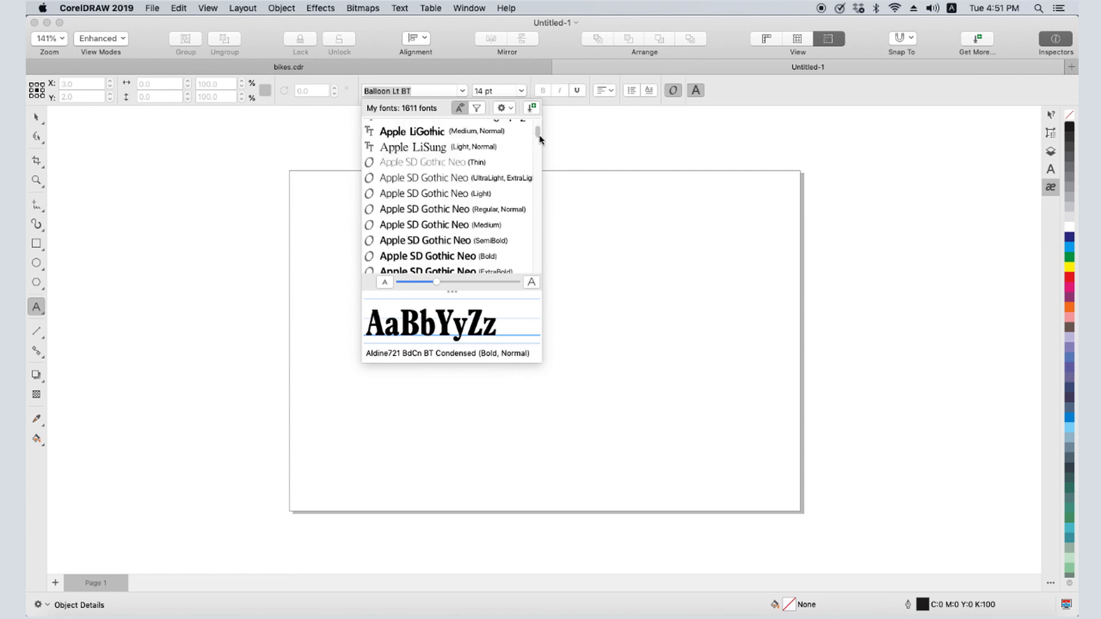
scroll("down", 3)
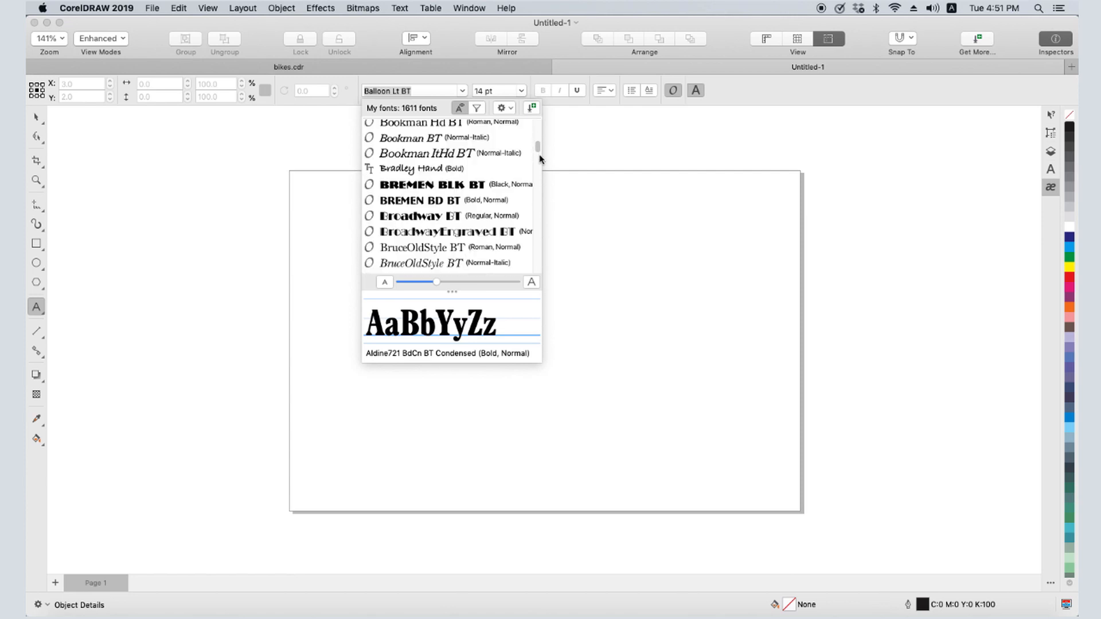
scroll("down", 3)
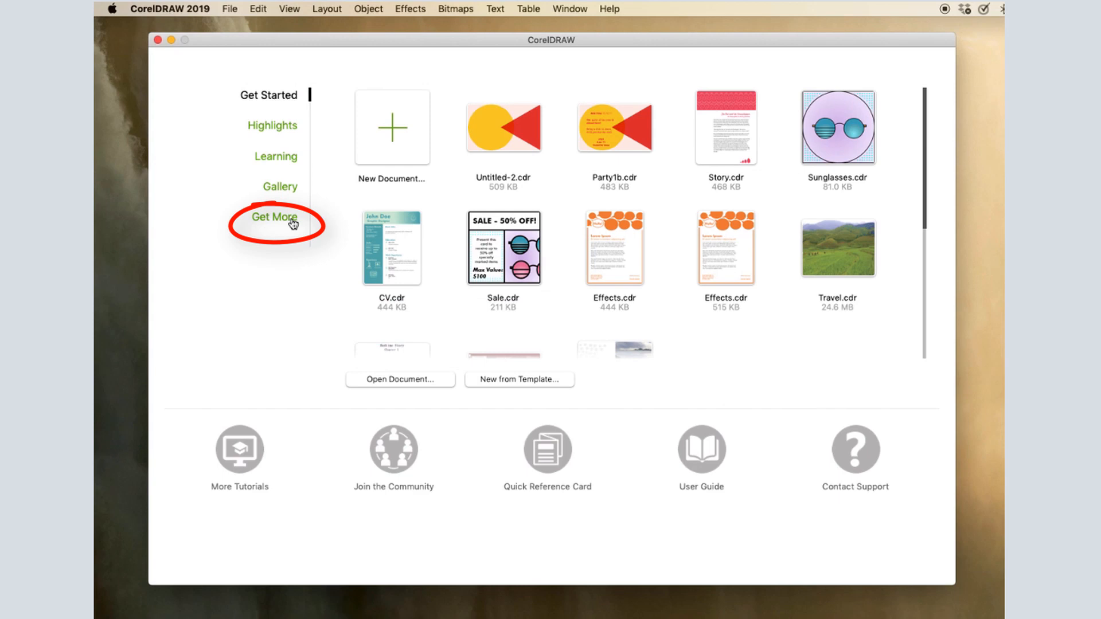
- Browse the Fonts packs in the Welcome screen's Get More store
left_click(275, 217)
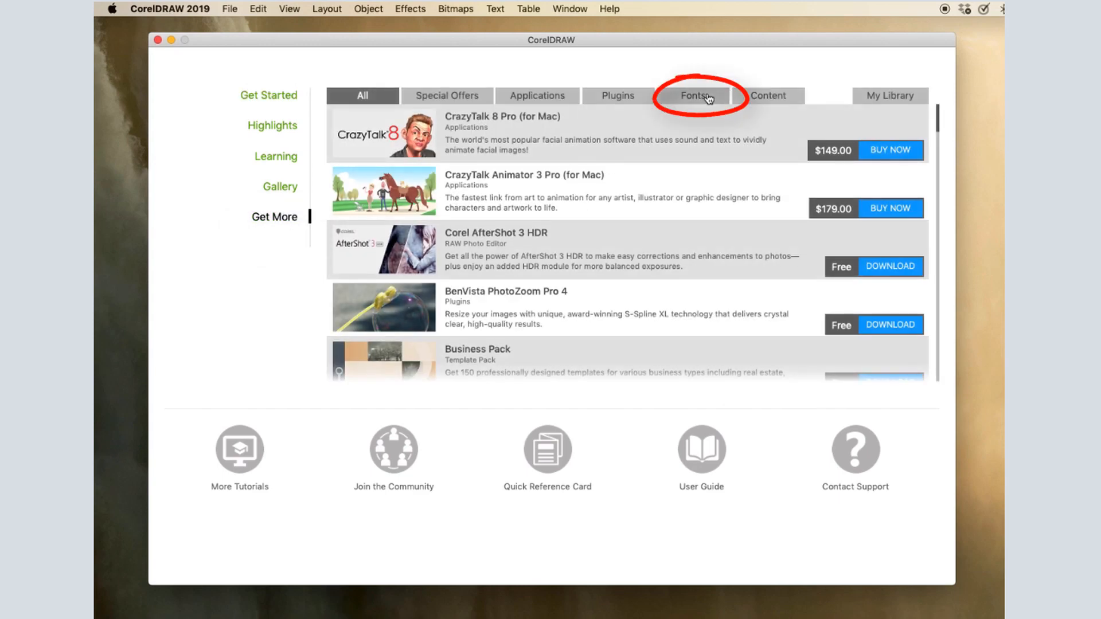
left_click(692, 96)
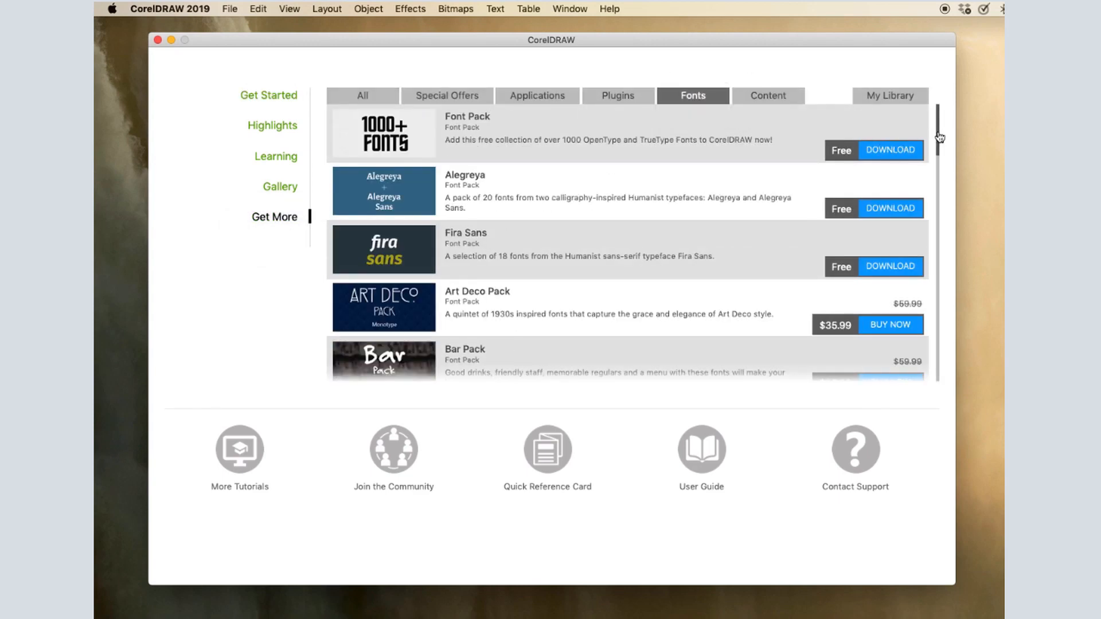
scroll("down", 3)
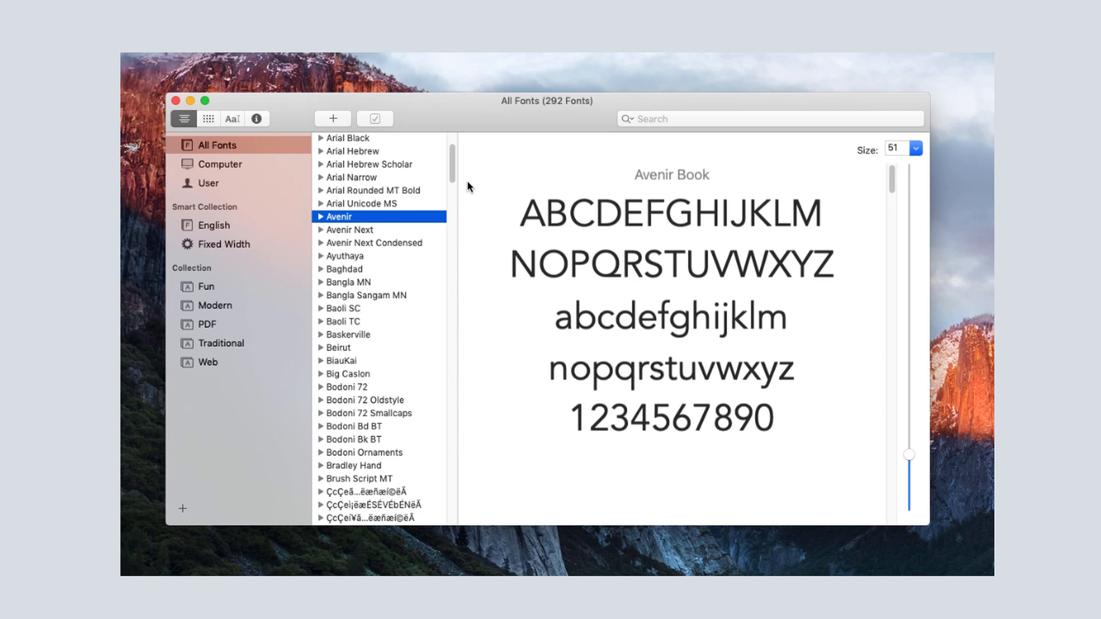
- Expand Baskerville in Font Book and preview its SemiBold style
left_click(344, 256)
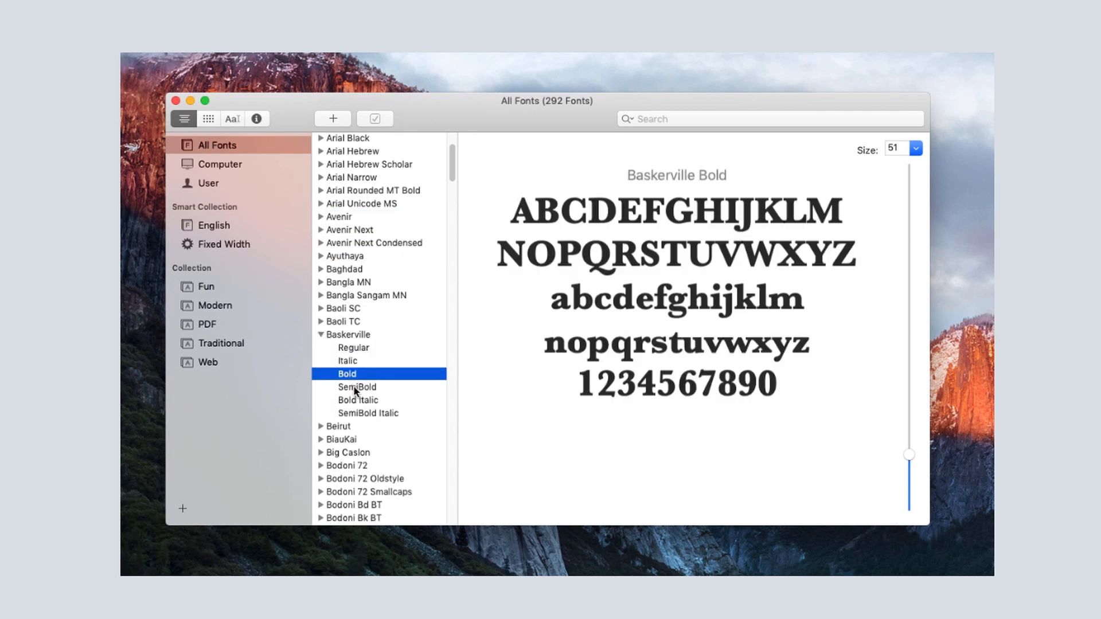
left_click(368, 413)
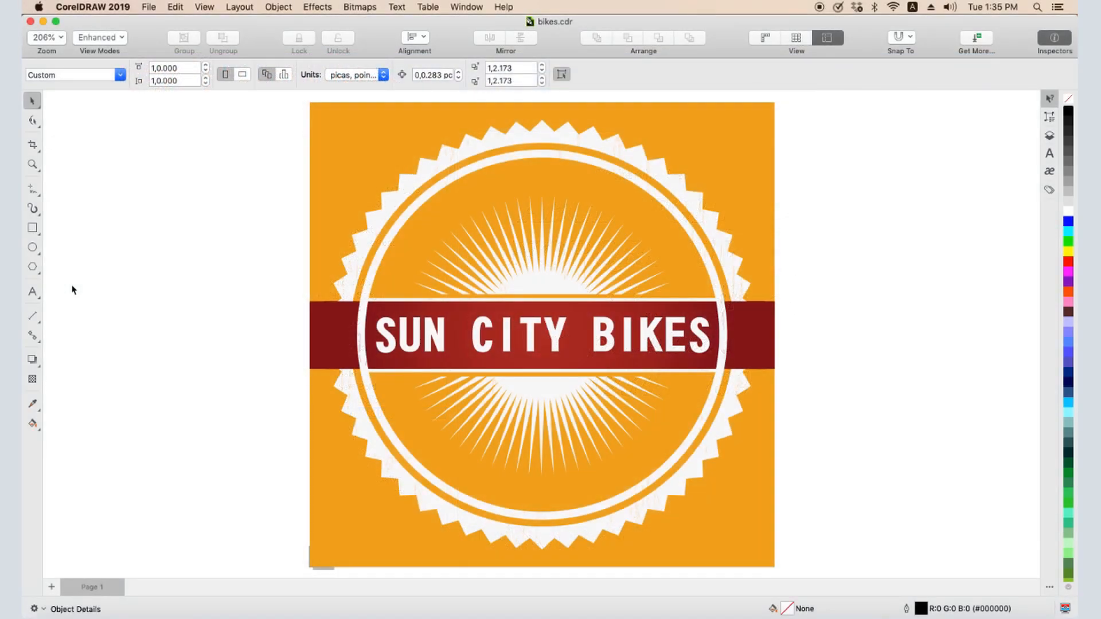
mouse_move(32, 295)
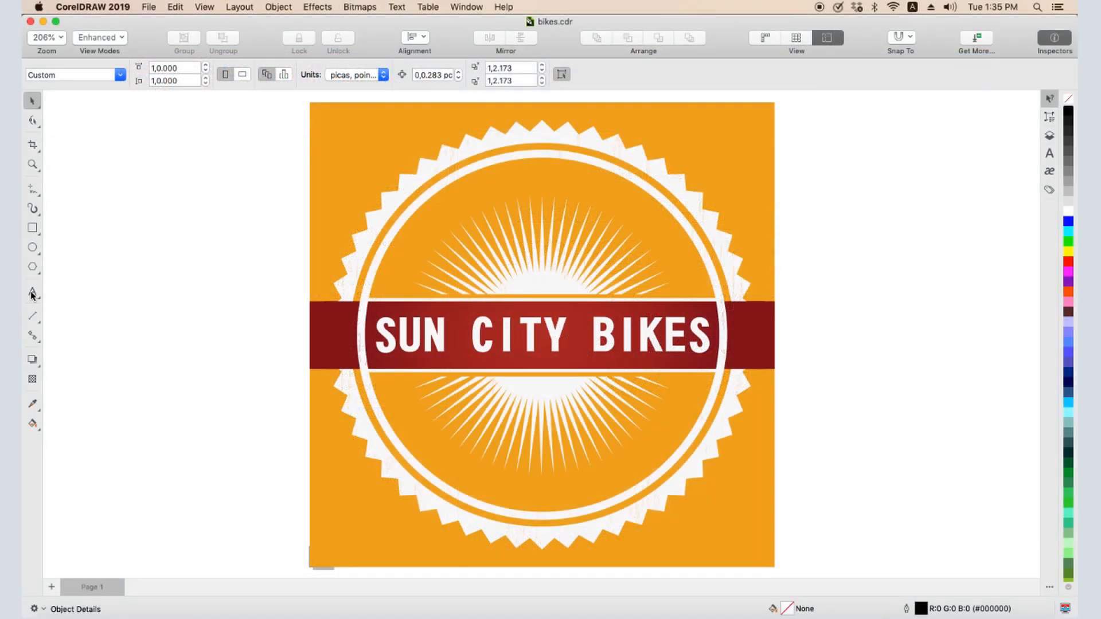
- Activate the Text tool and drop down the property bar's Font list
left_click(32, 291)
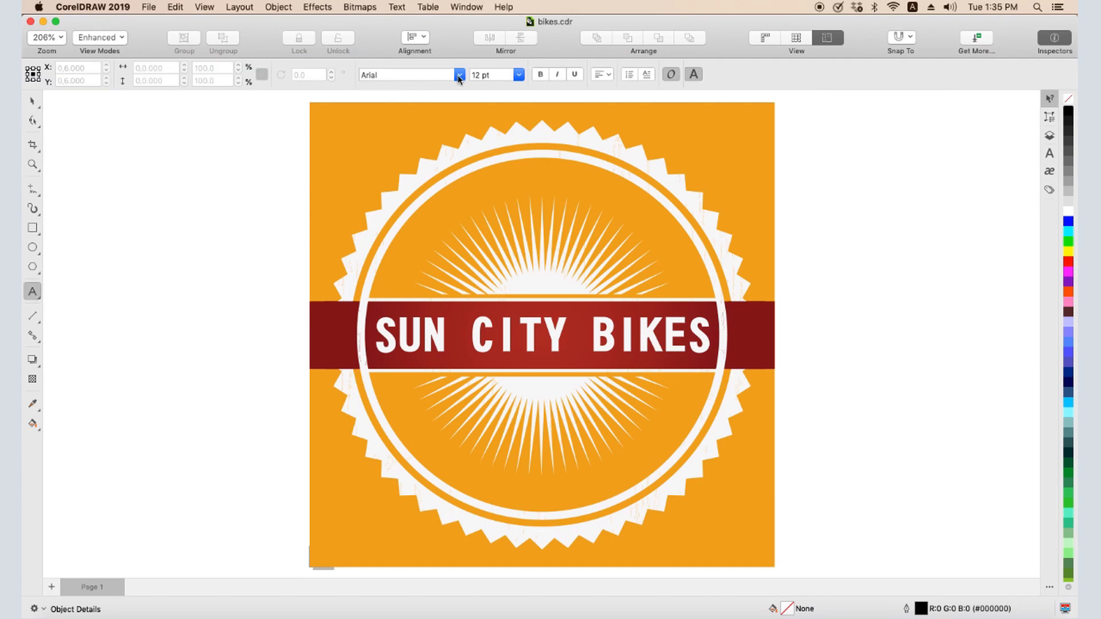
left_click(459, 75)
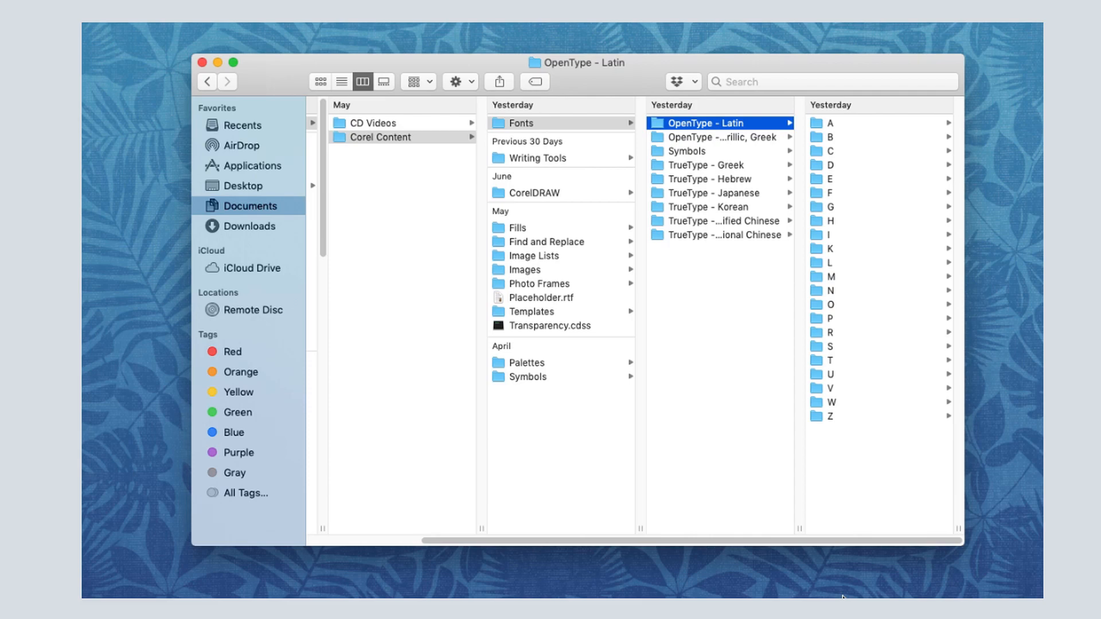
- Open Hobo BT.ttf from the H folder of Corel Content's Latin fonts
left_click(720, 220)
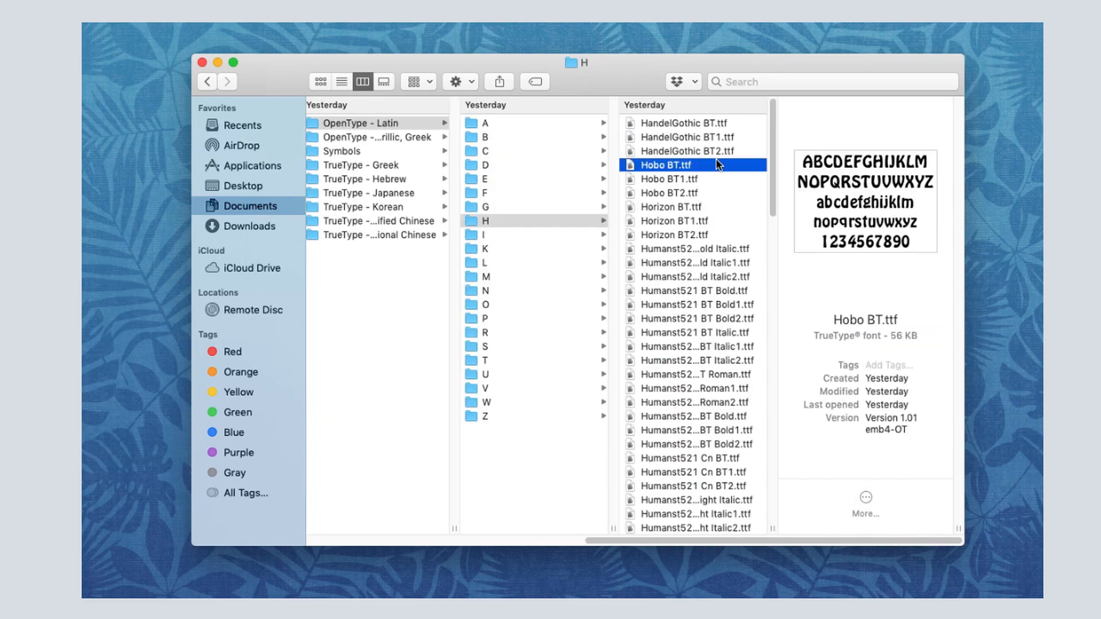
mouse_move(694, 171)
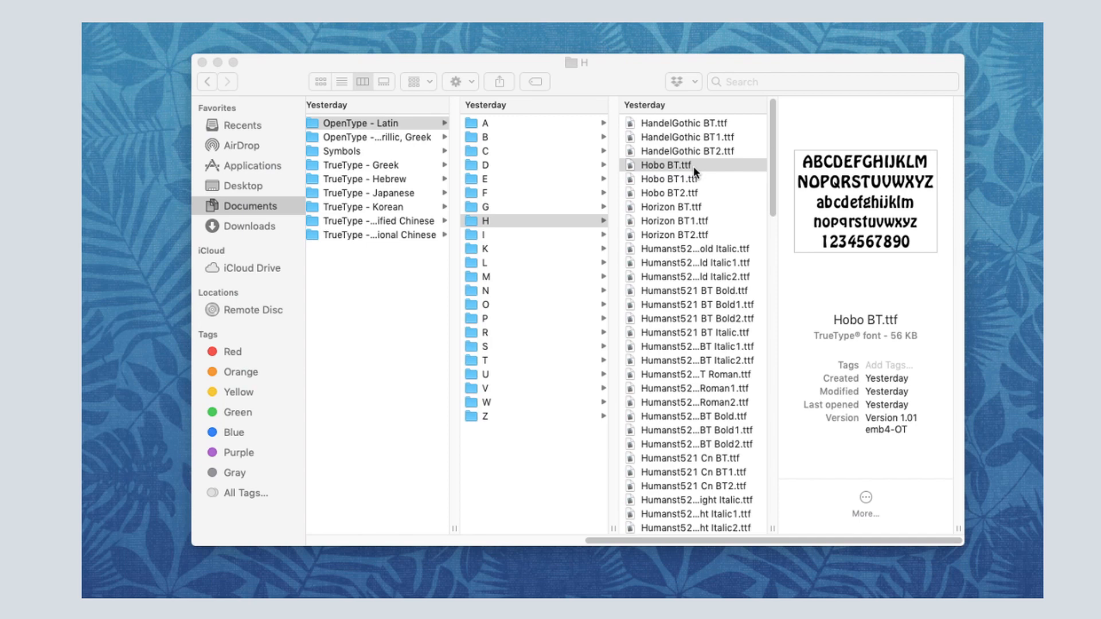
double_click(672, 166)
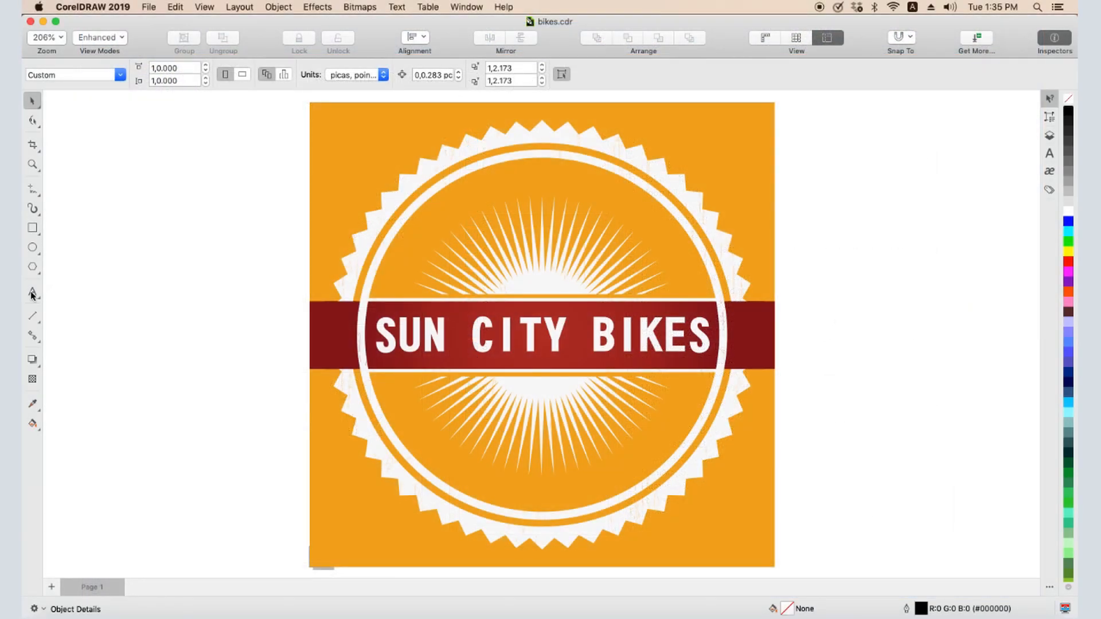
- Filter the Text tool's font list by typing 'ballo' to show Balloon BT fonts
left_click(32, 292)
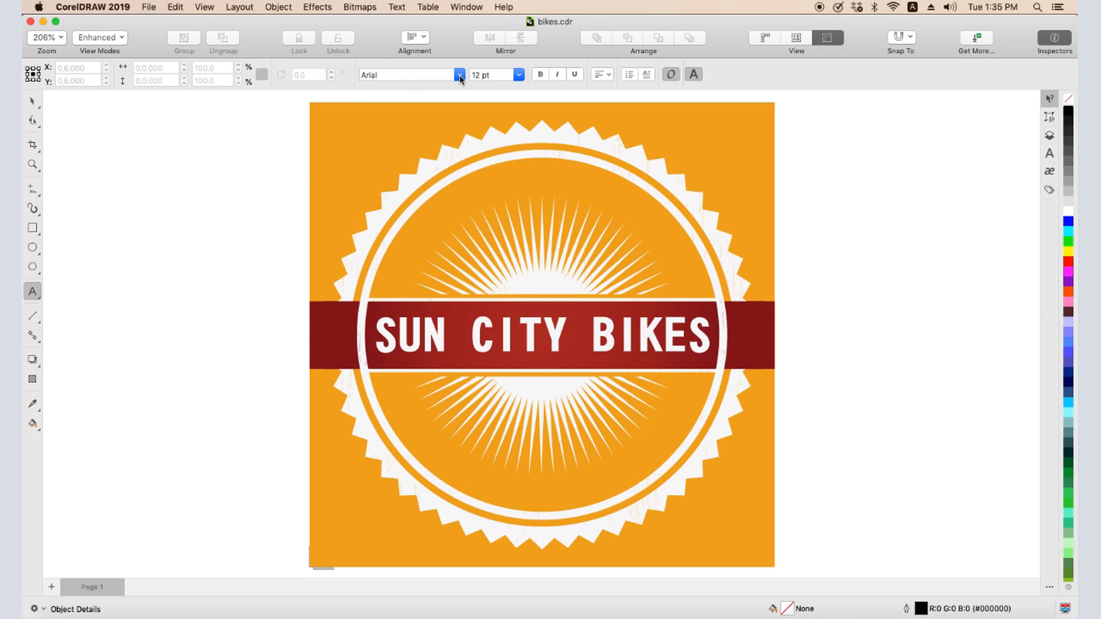
left_click(459, 75)
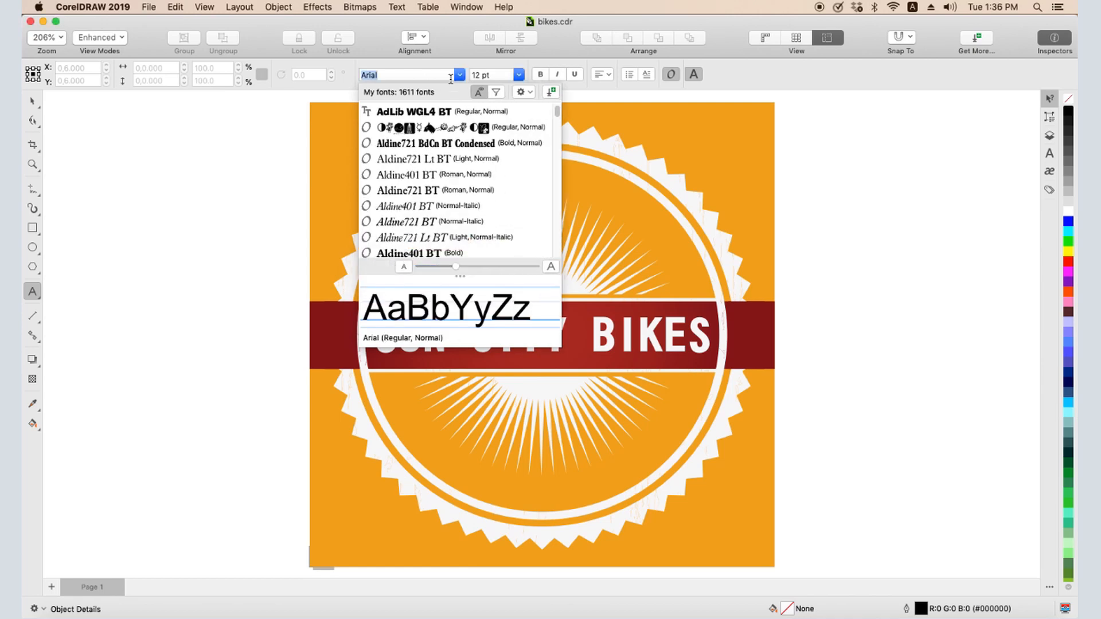
type("ballo")
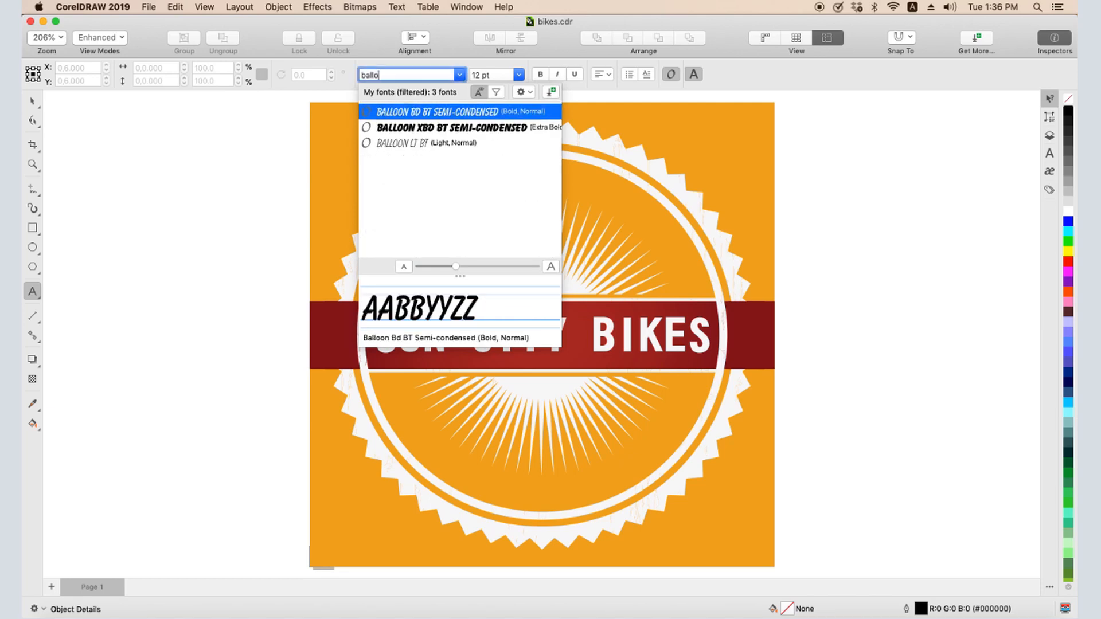
- Open the font filtering options and try the not-installed fonts filter
left_click(475, 92)
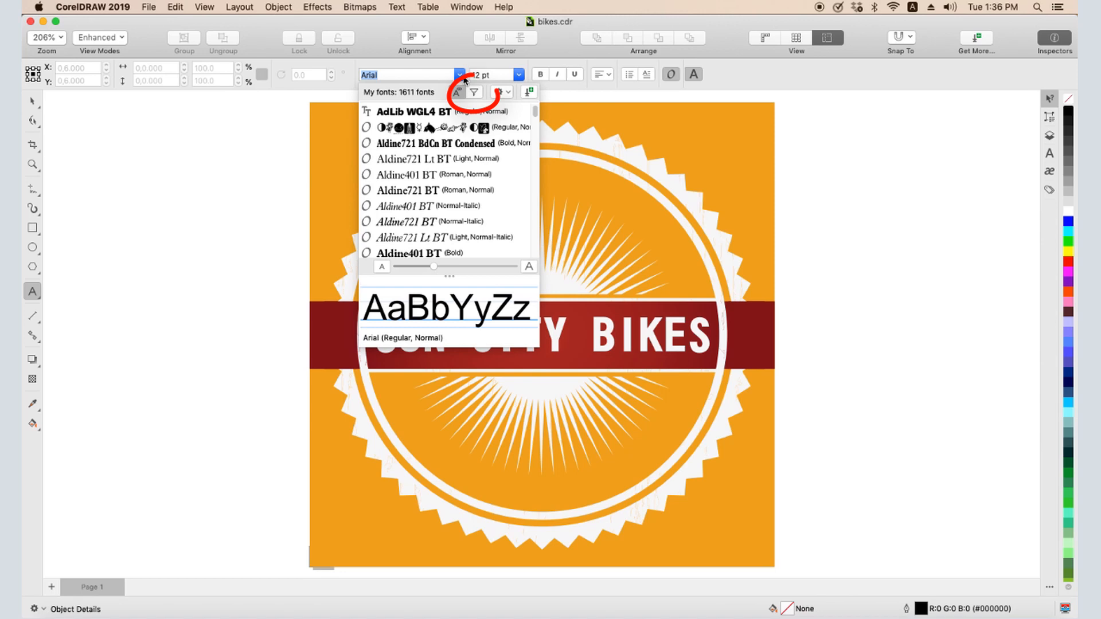
left_click(474, 92)
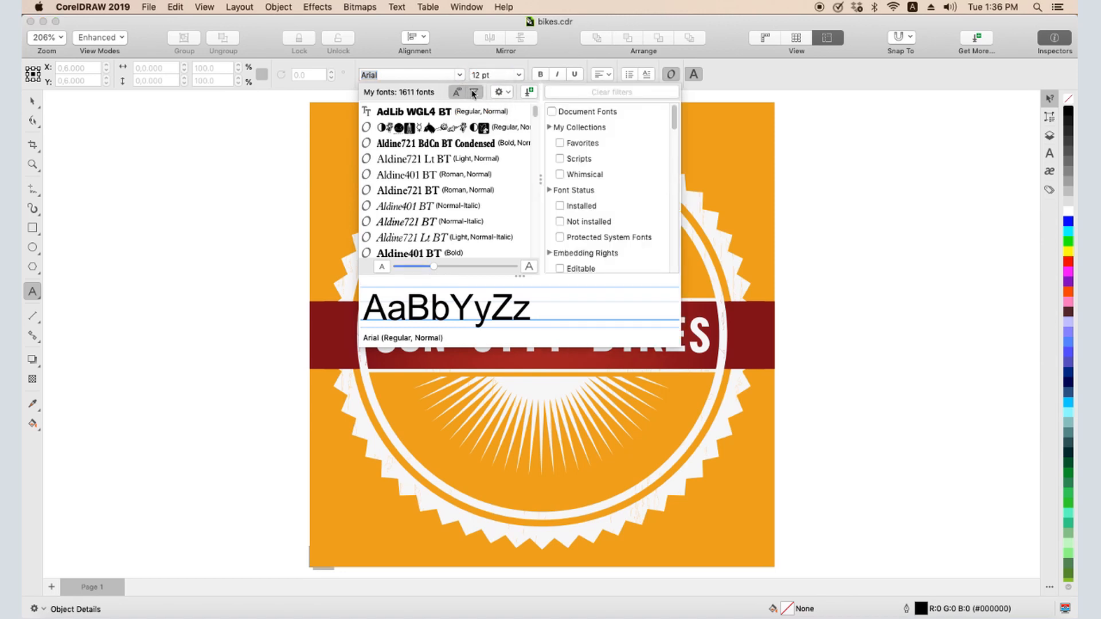
mouse_move(565, 212)
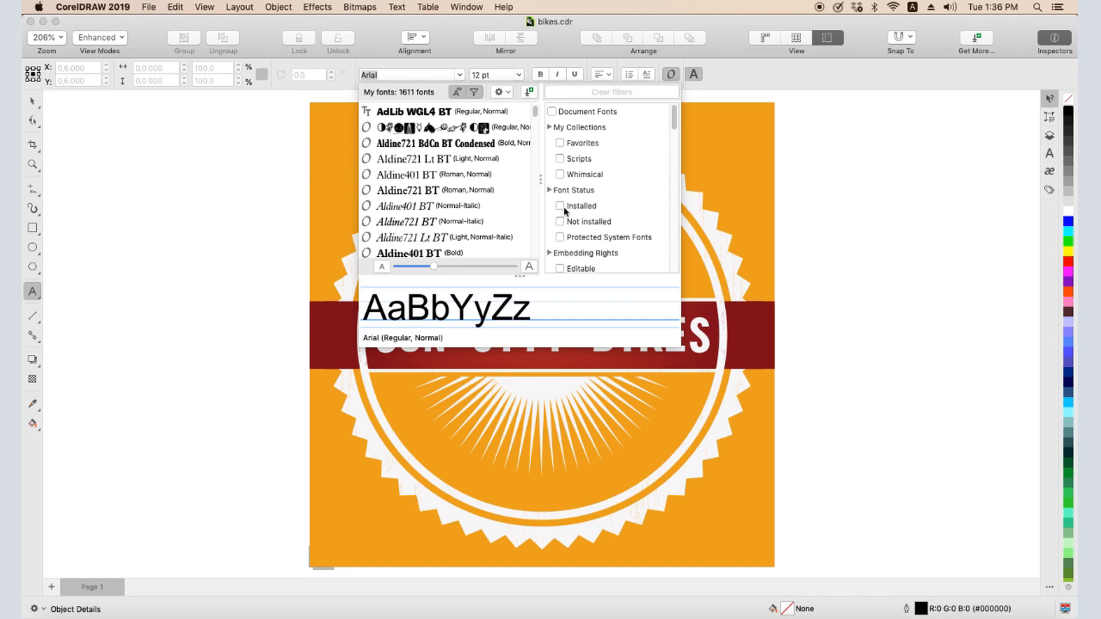
left_click(560, 206)
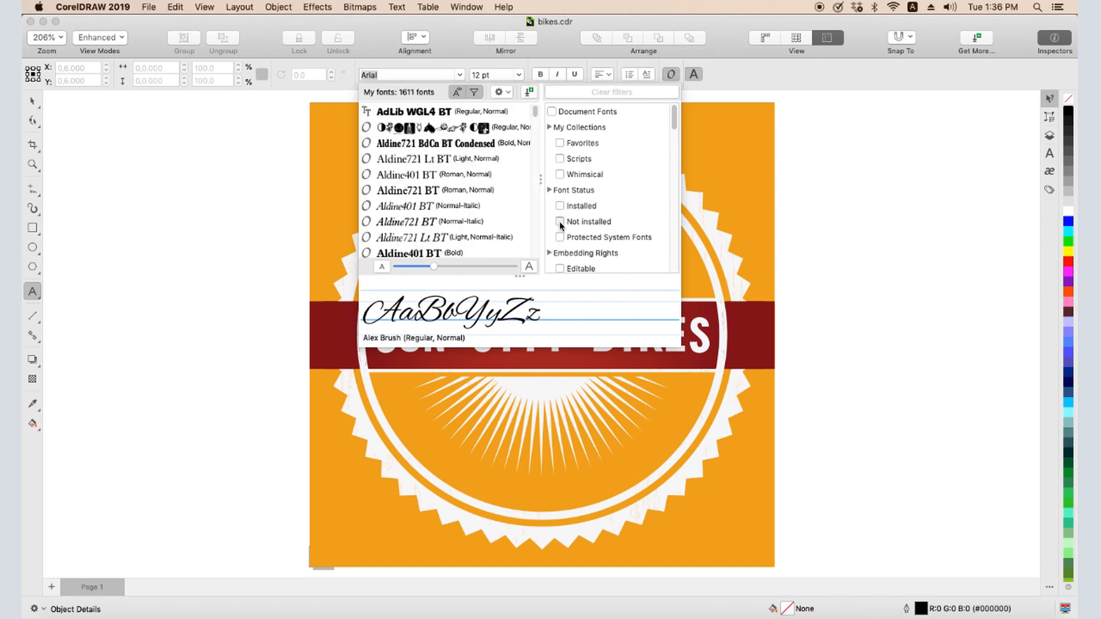
left_click(560, 222)
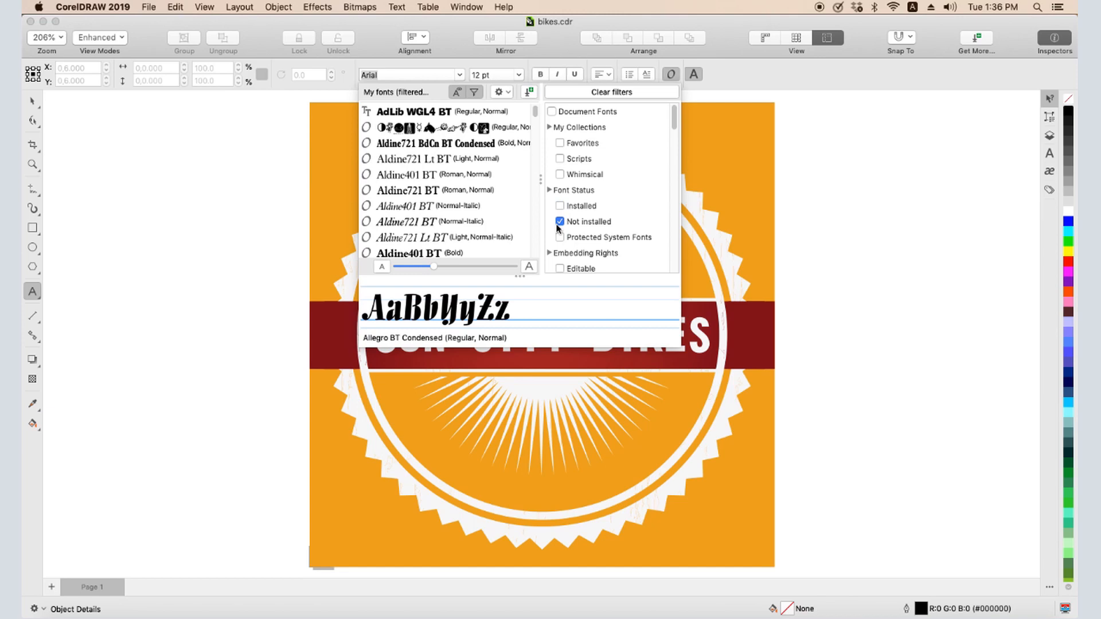
left_click(560, 222)
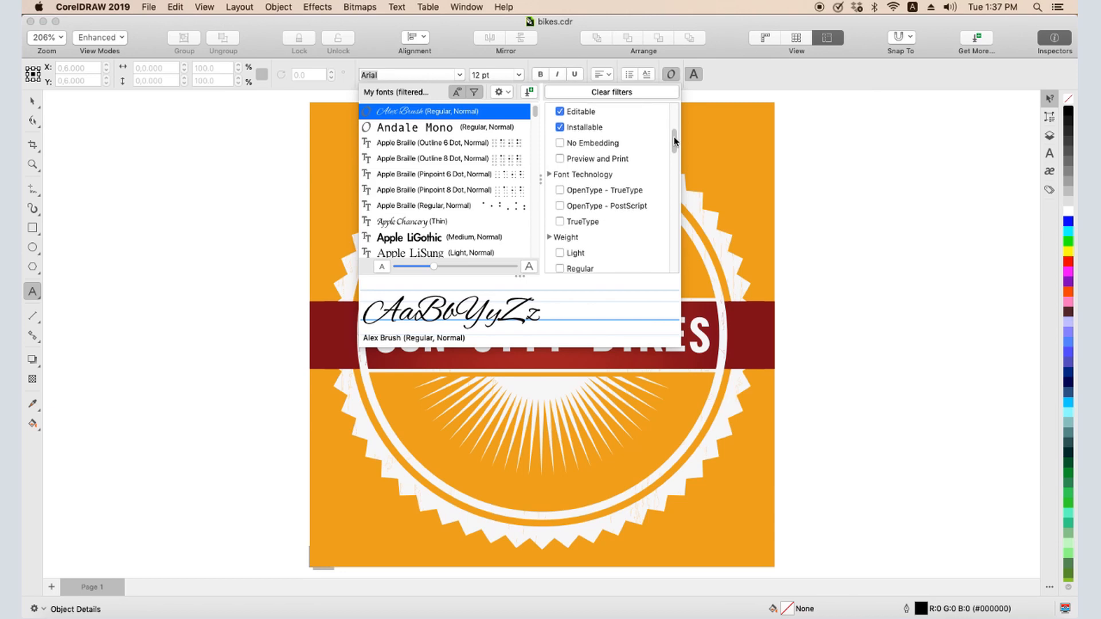
scroll("down", 3)
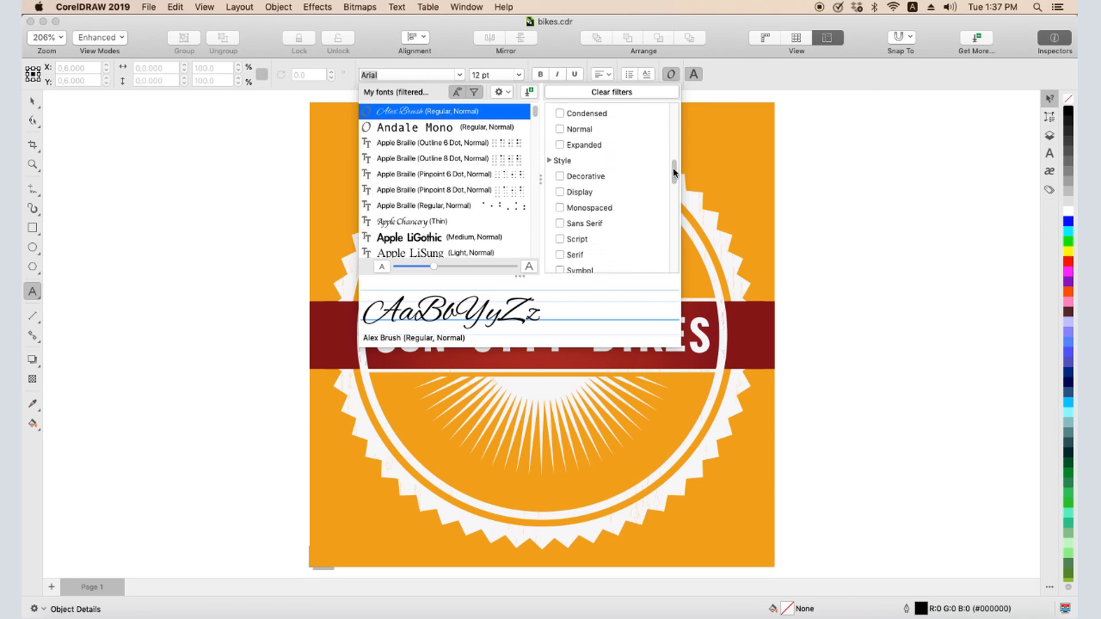
scroll("down", 3)
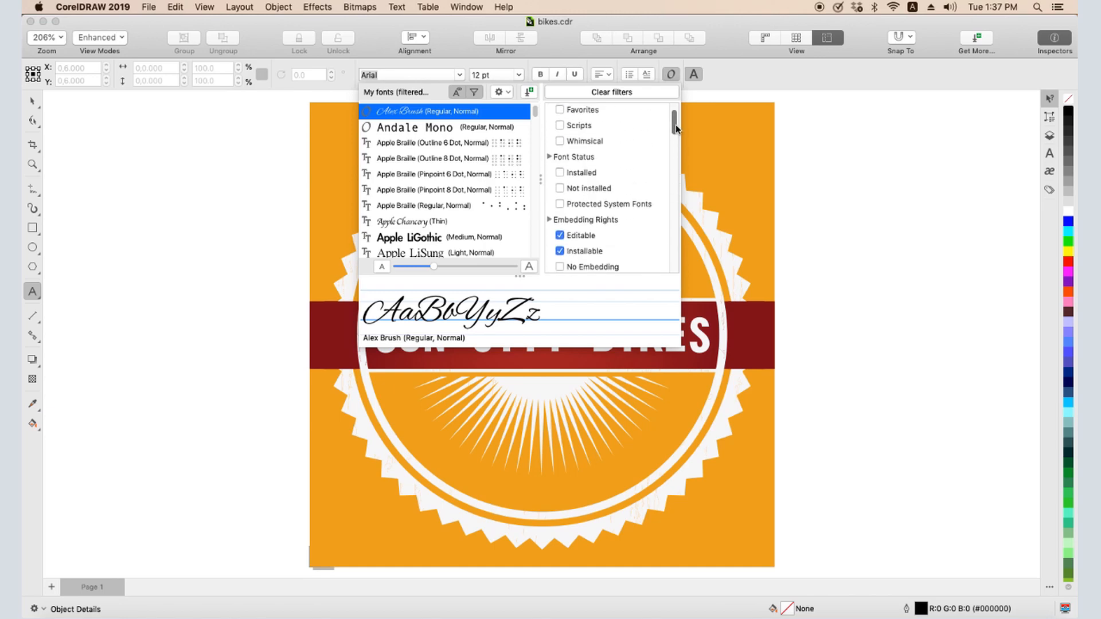
- Clear filters, toggle Scripts on and off, then filter to Whimsical fonts
left_click(560, 111)
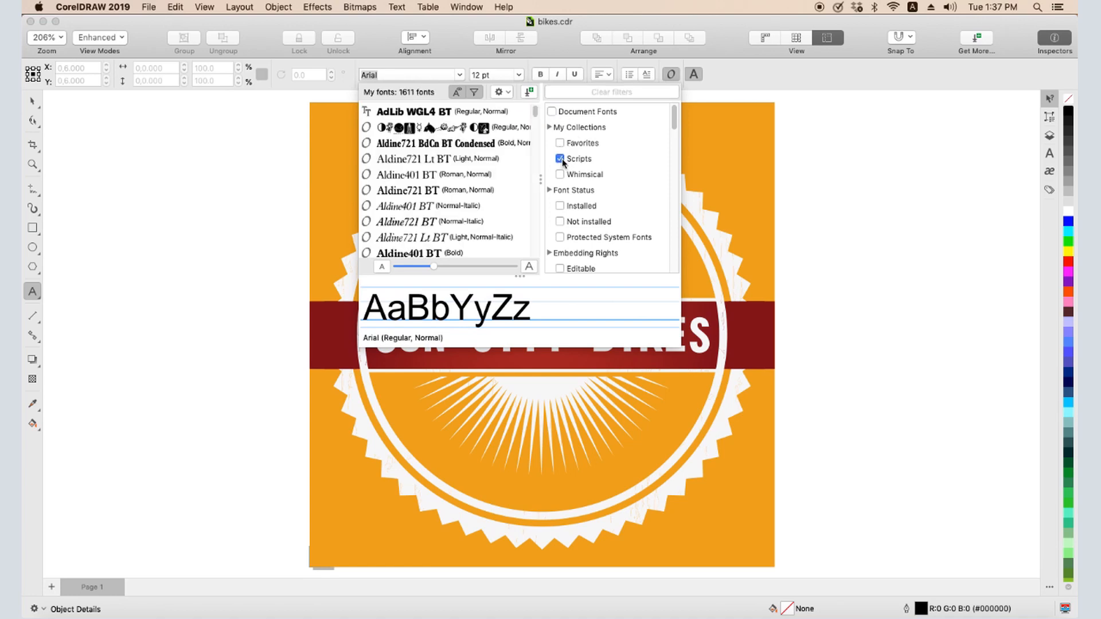
left_click(560, 159)
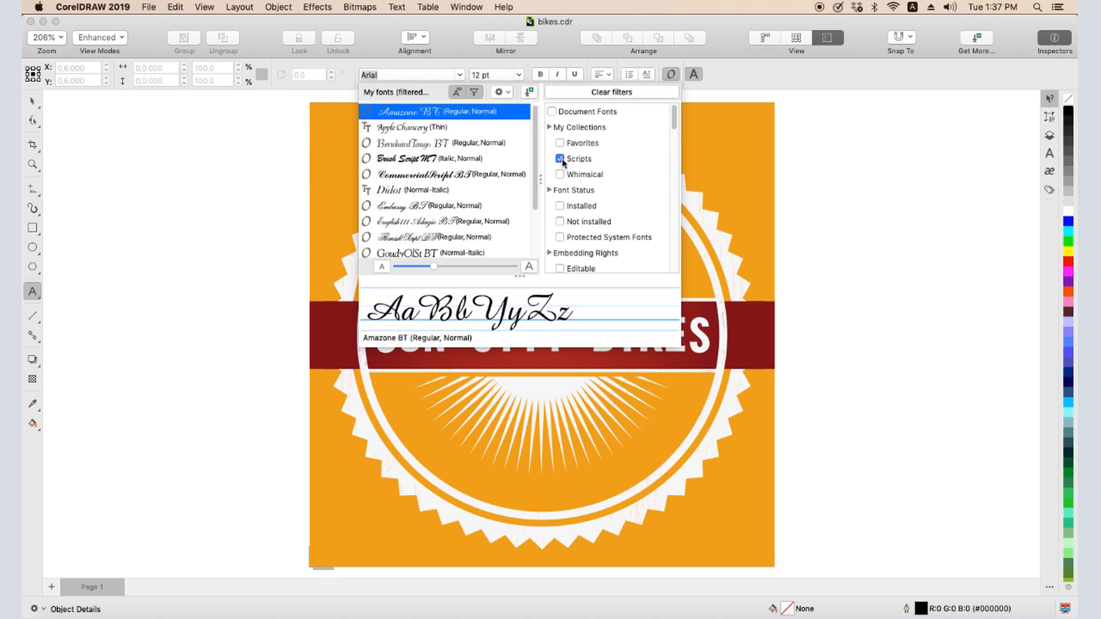
left_click(560, 159)
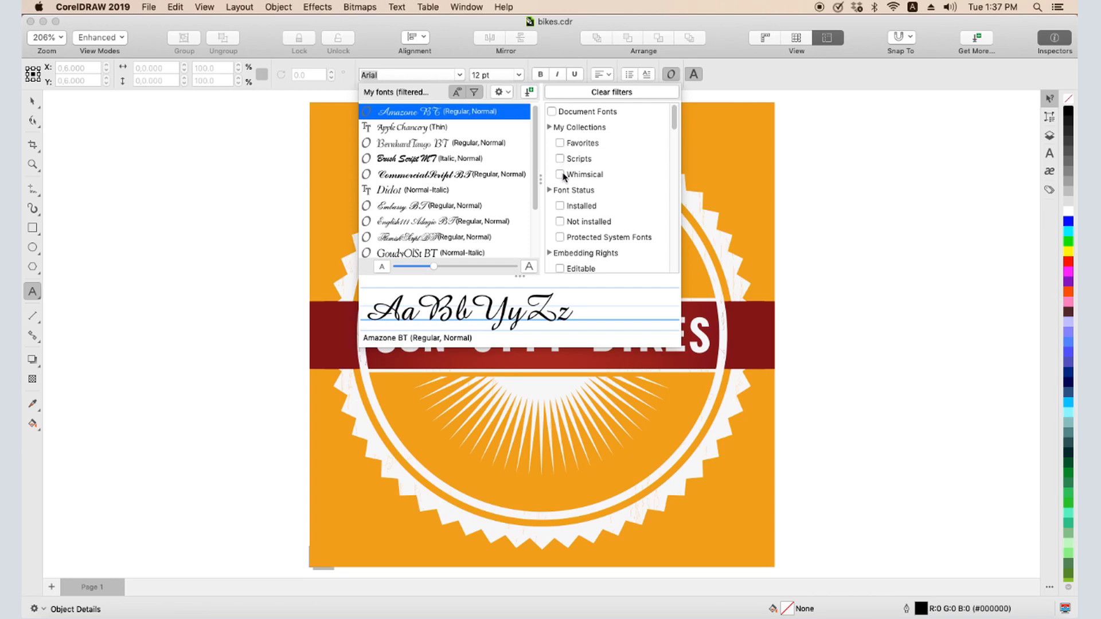
left_click(560, 175)
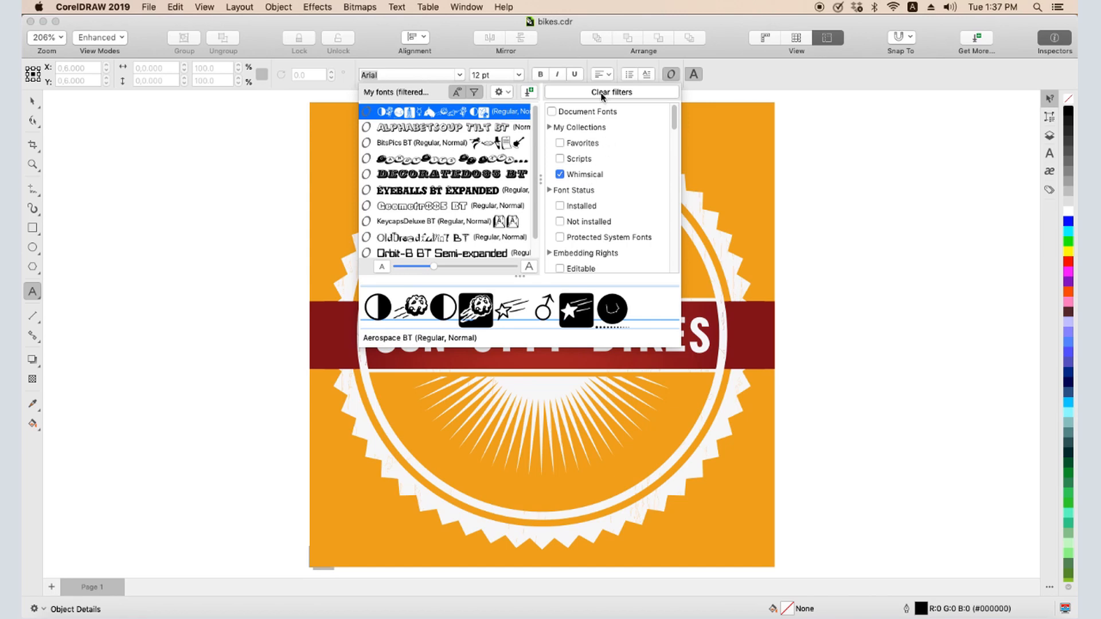
- Clear the Whimsical filter to list all 1611 fonts and open the gear display options
left_click(611, 92)
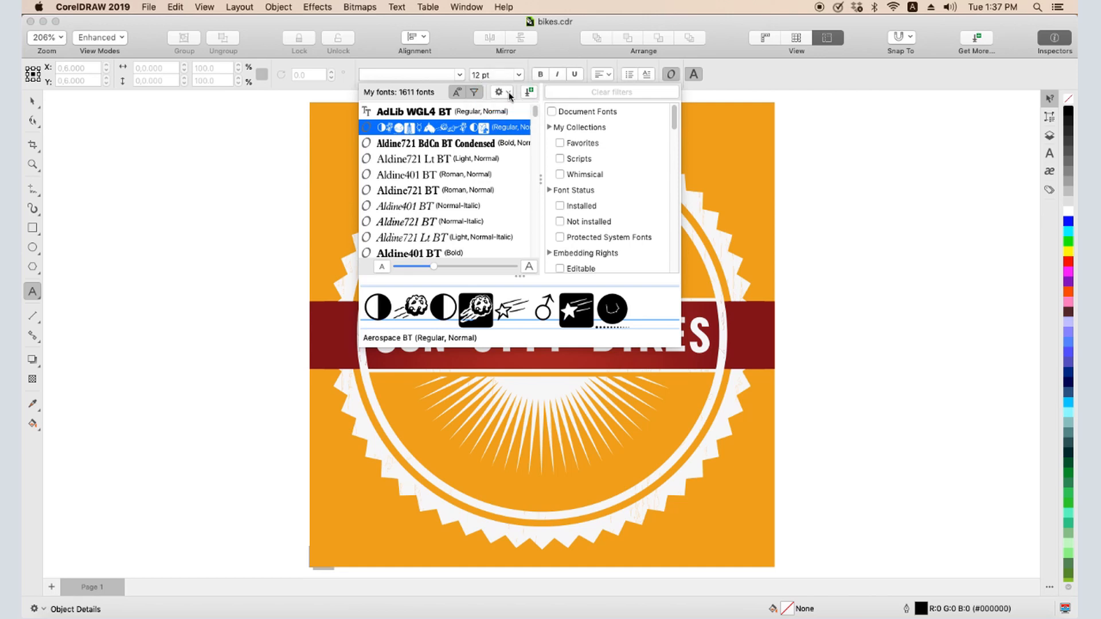
mouse_move(513, 104)
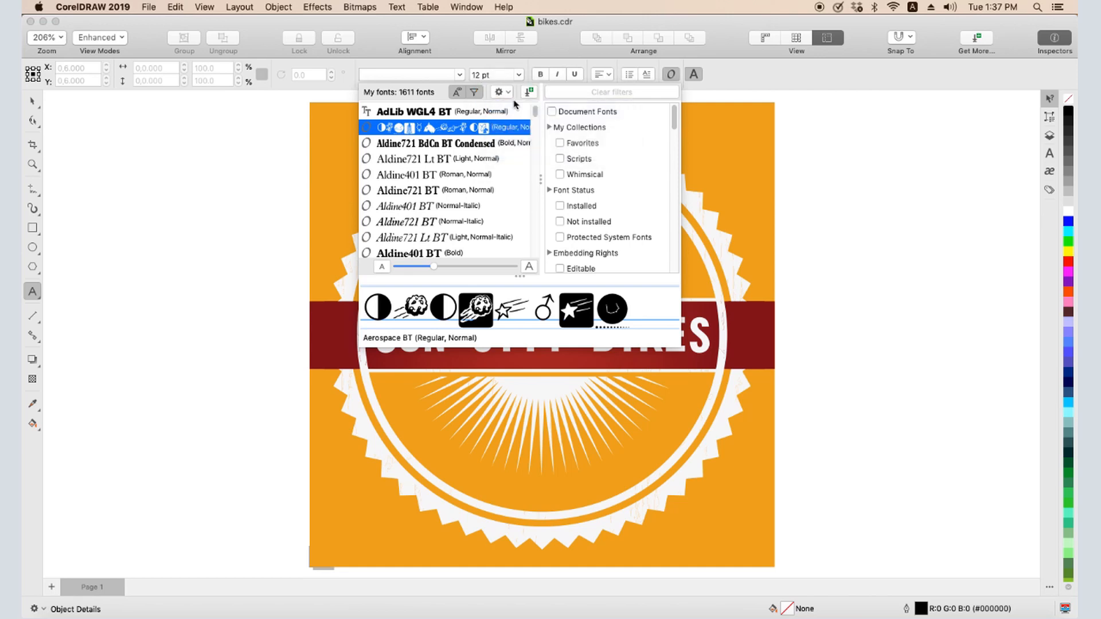
mouse_move(511, 98)
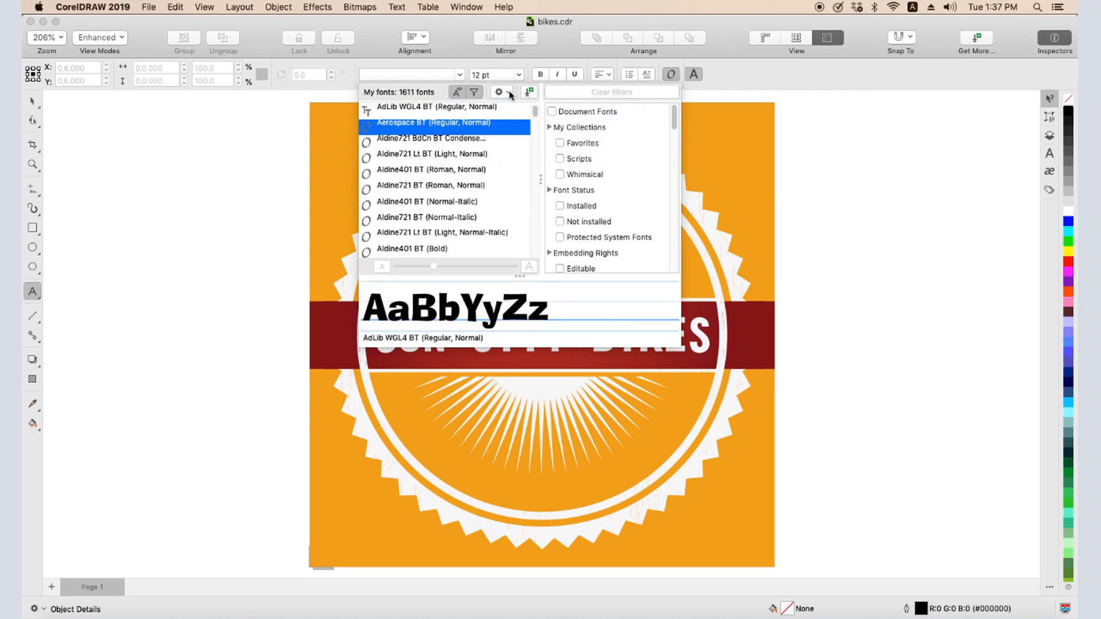
left_click(498, 91)
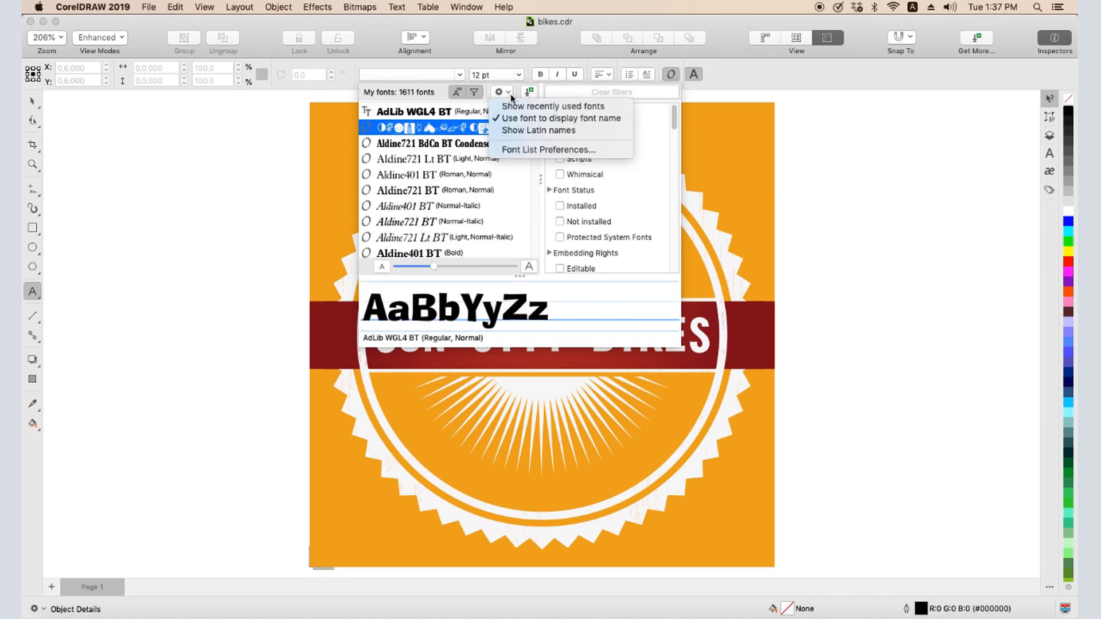
left_click(538, 130)
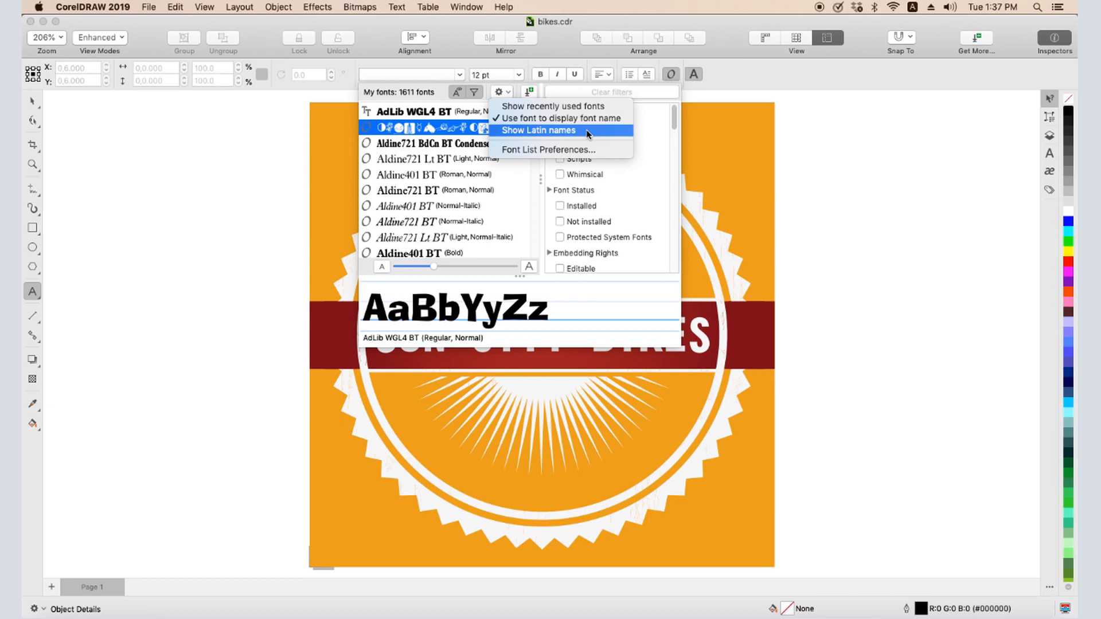
- Open Font List Preferences in Preferences > Text > Display, then close it
left_click(547, 150)
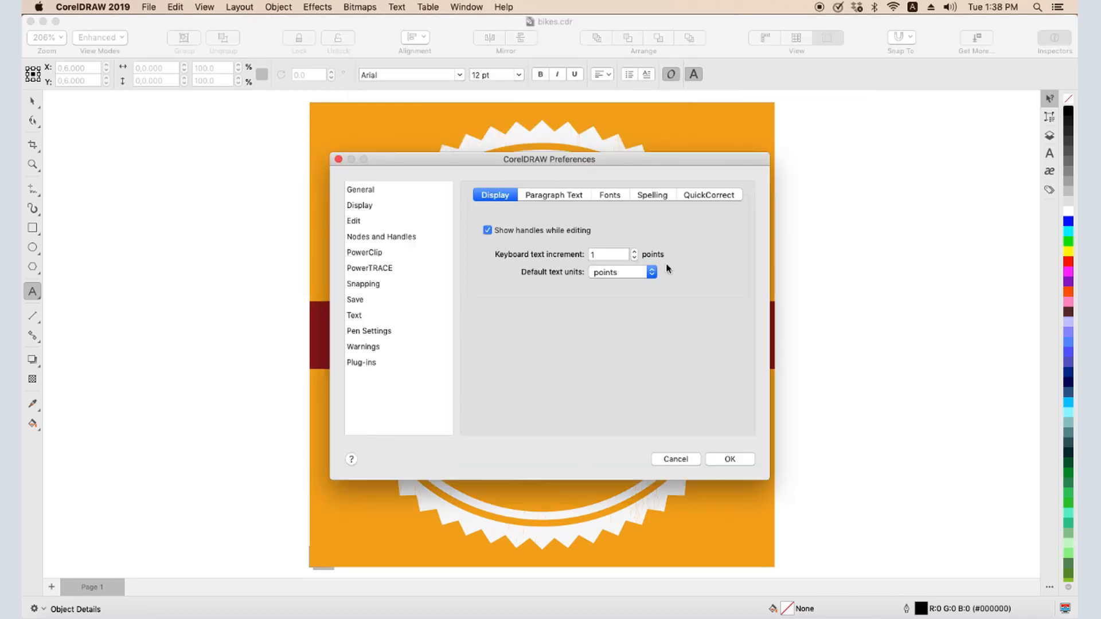
mouse_move(672, 291)
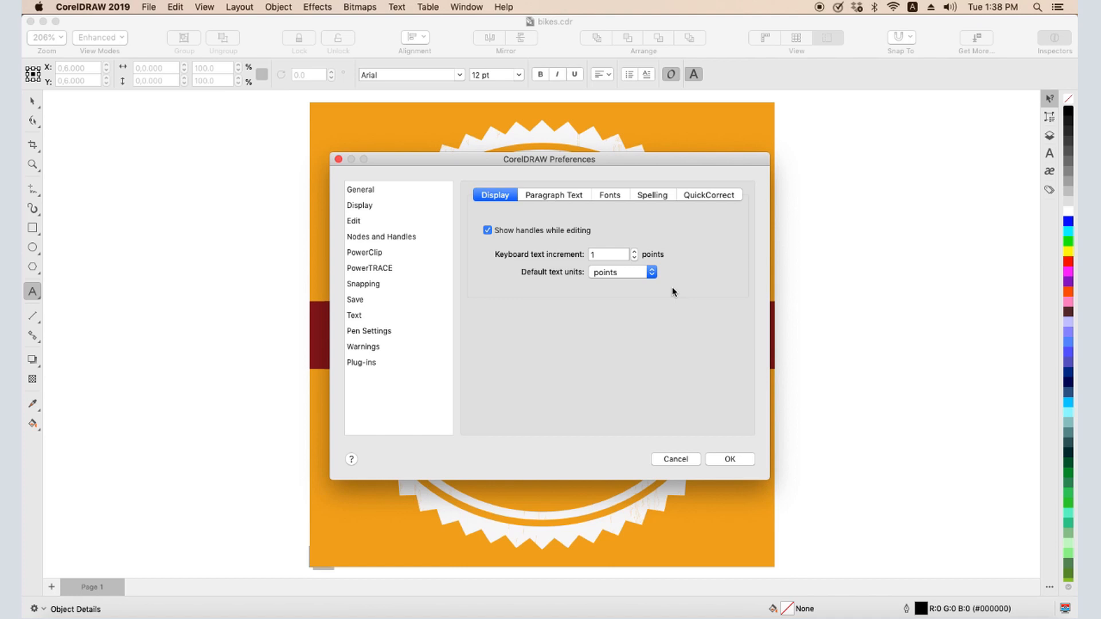
left_click(459, 75)
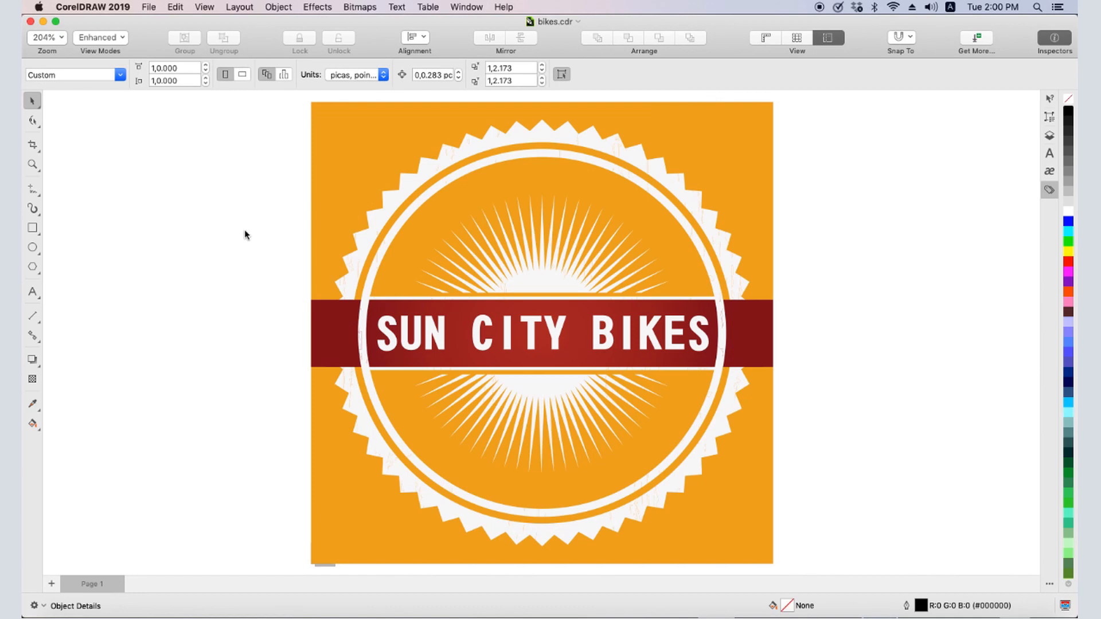
mouse_move(275, 331)
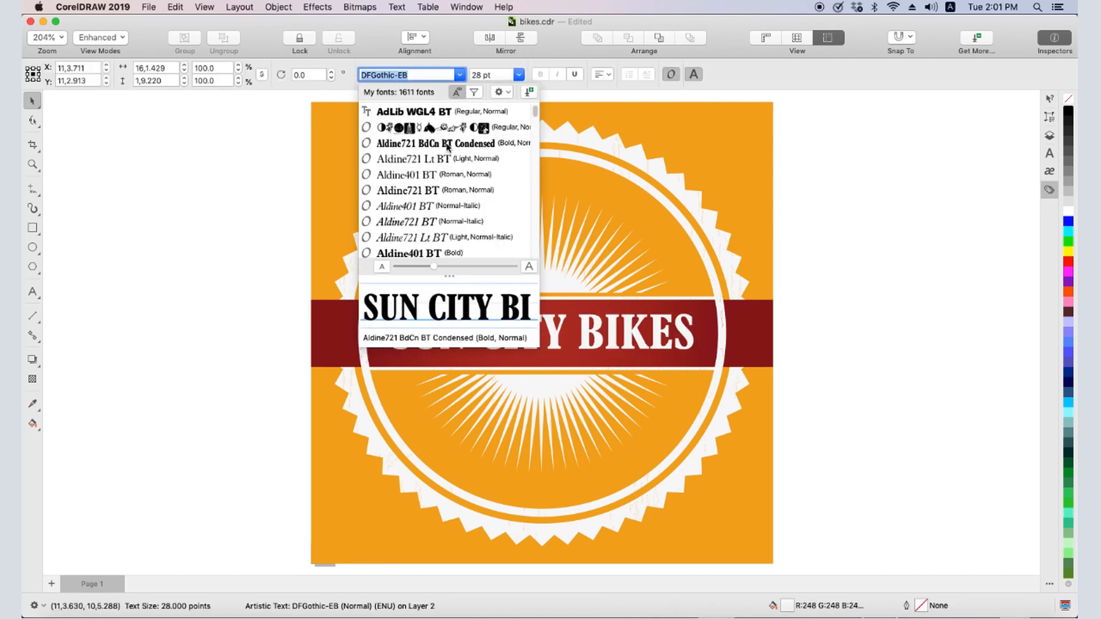
- Preview fonts like Aldine721 on SUN CITY BIKES, then open Window > Inspectors
left_click(435, 143)
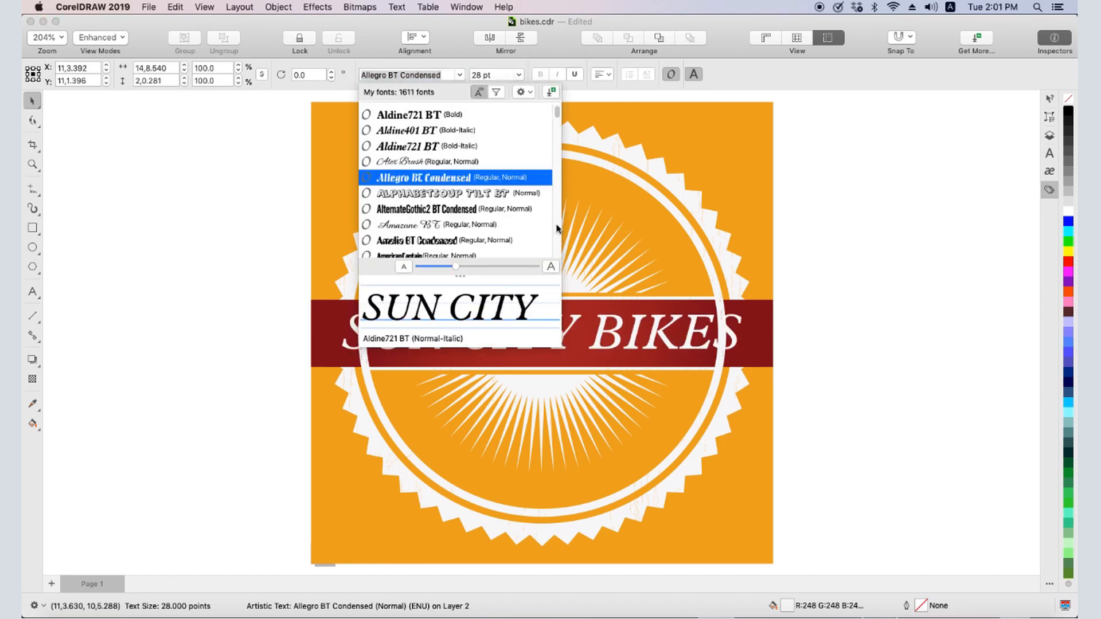
left_click(466, 7)
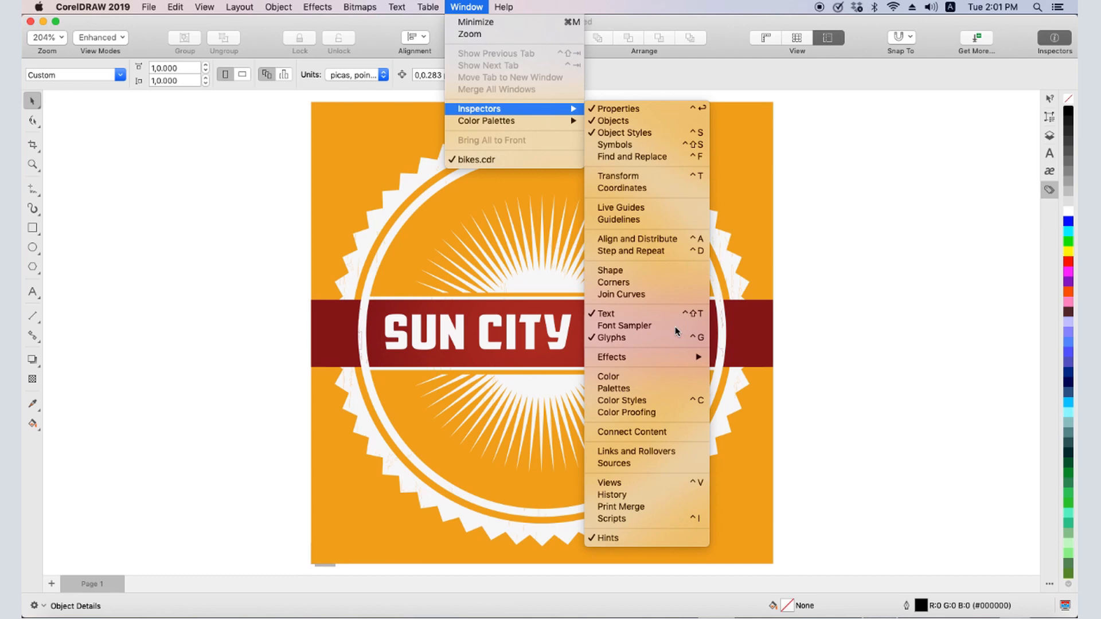
- Open the Font Sampler inspector and add Blippo Blk BT to the comparison
left_click(624, 325)
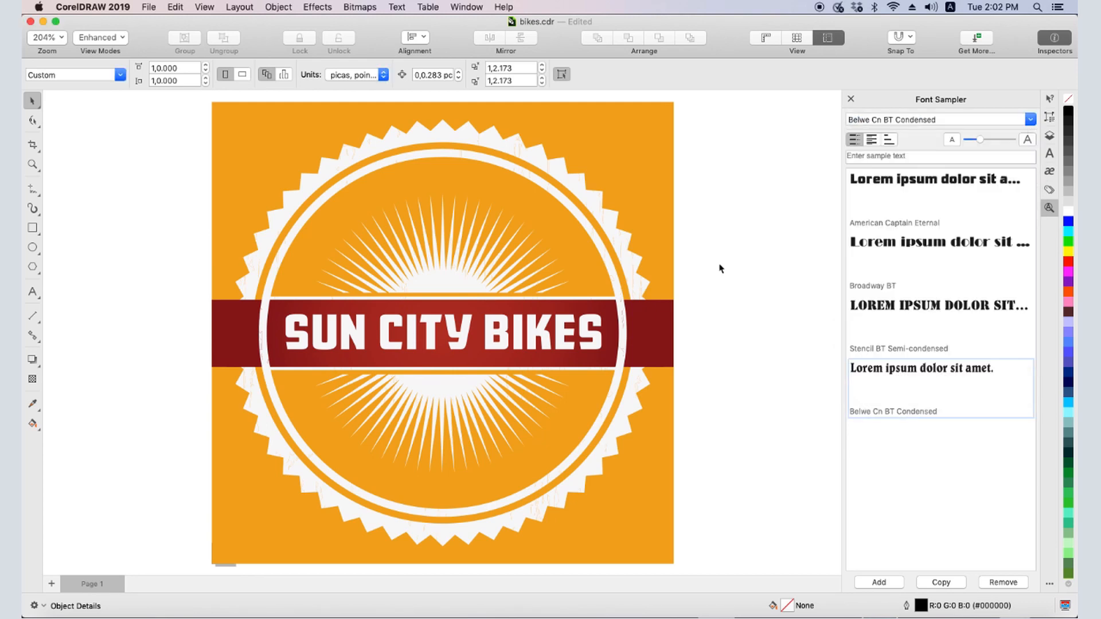
left_click(879, 582)
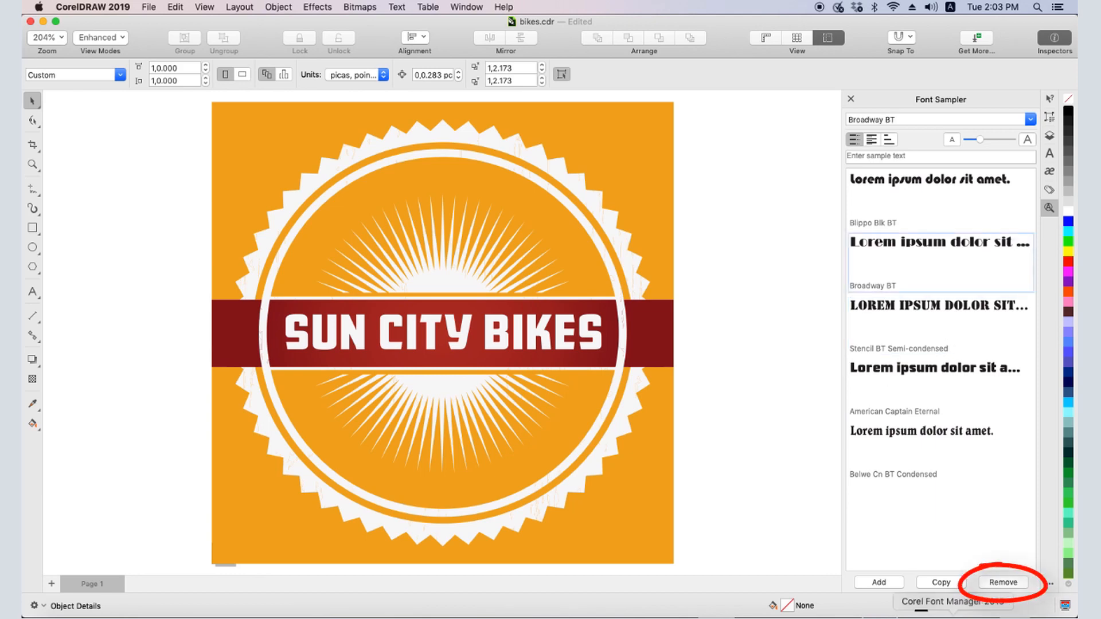
- Remove Broadway BT from the samples, then toggle sample text wrapping on and back off
left_click(1003, 582)
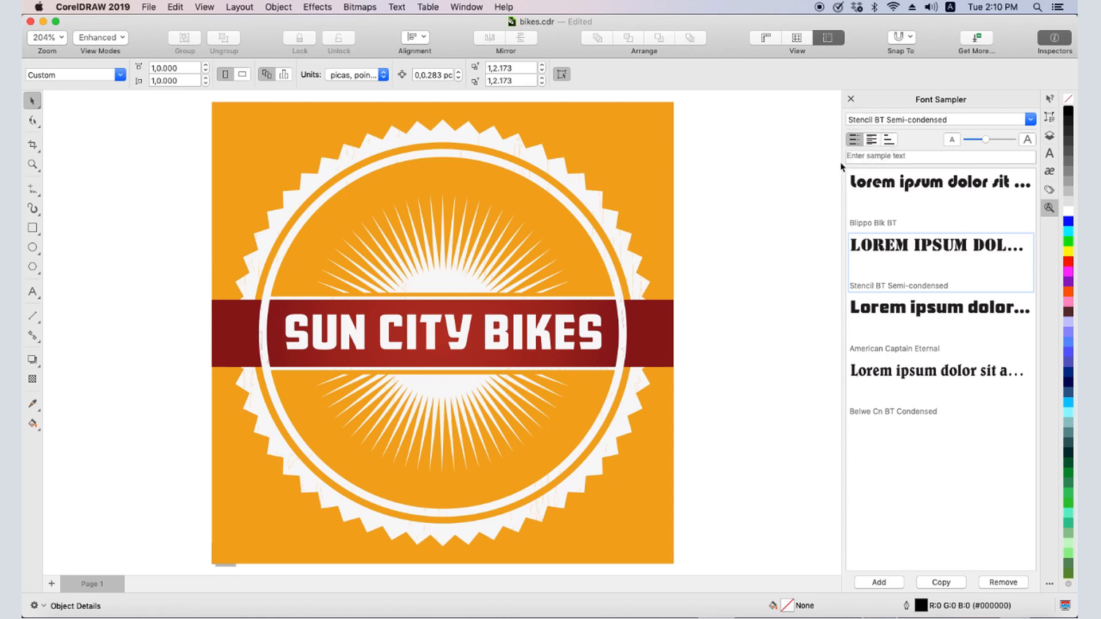
left_click(870, 139)
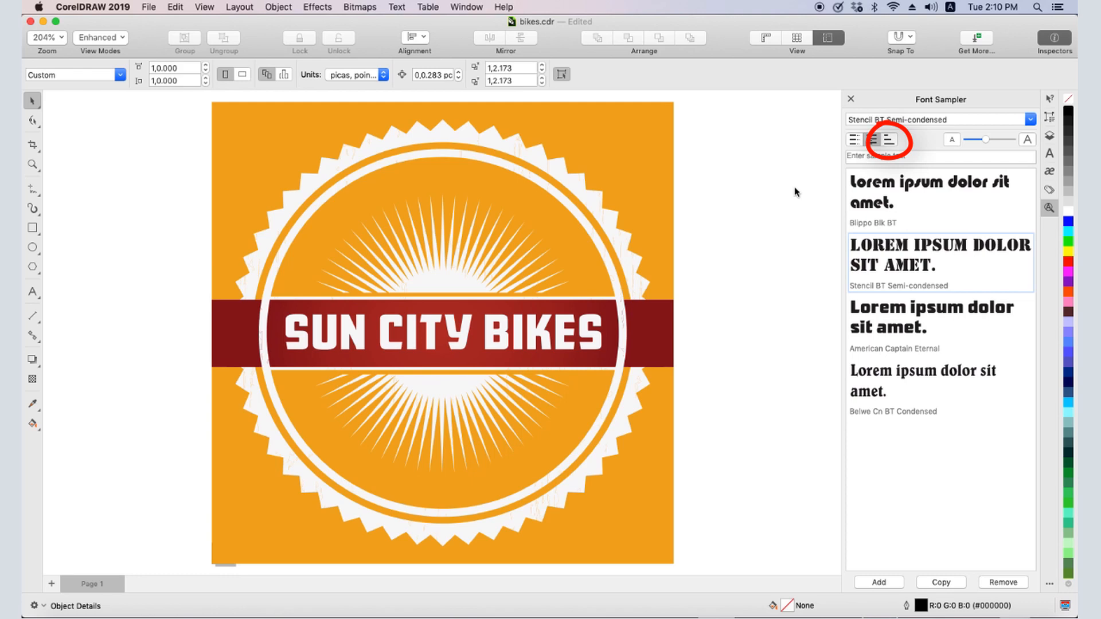
left_click(870, 138)
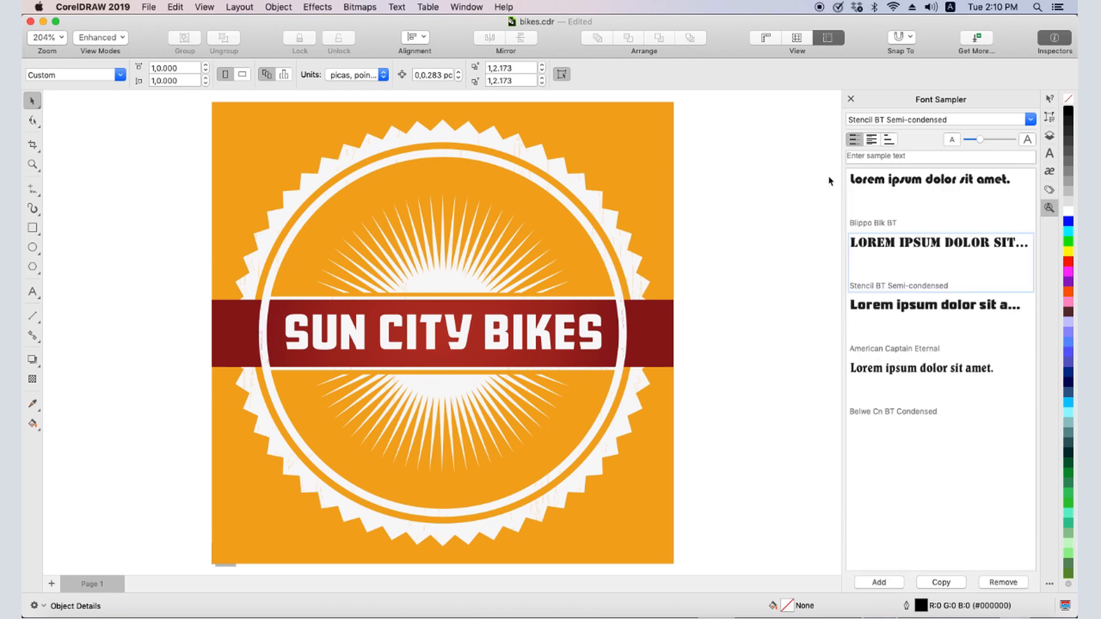
mouse_move(488, 334)
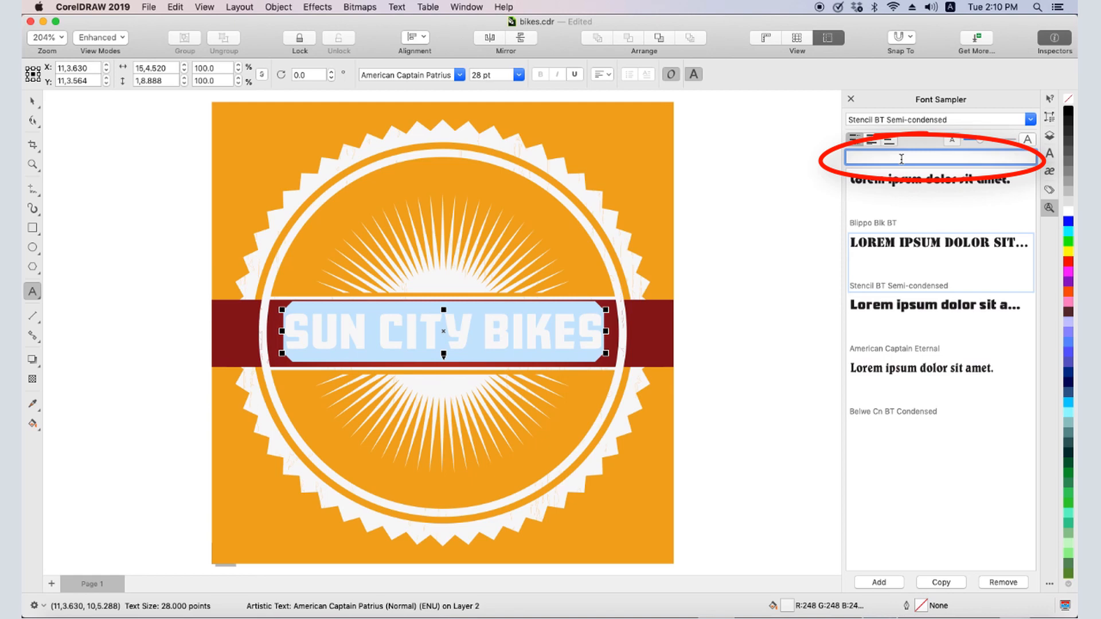
- Preview 'SUN CITY BIKES' as sample text and apply Stencil BT Semi-condensed to the logo
type("SUN CITY BIKES")
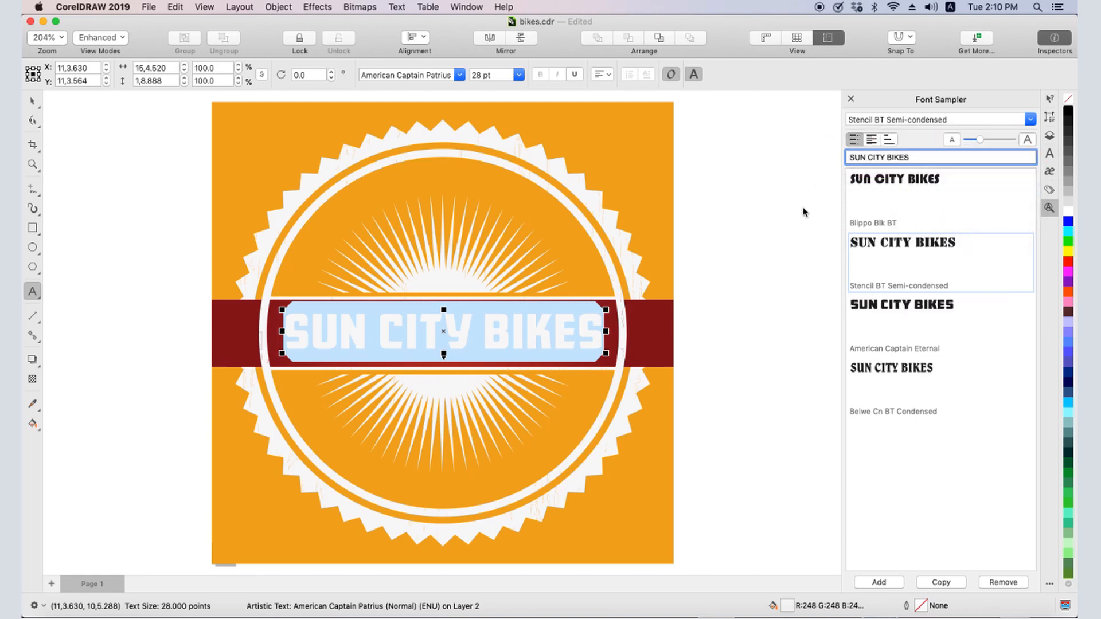
left_click(908, 156)
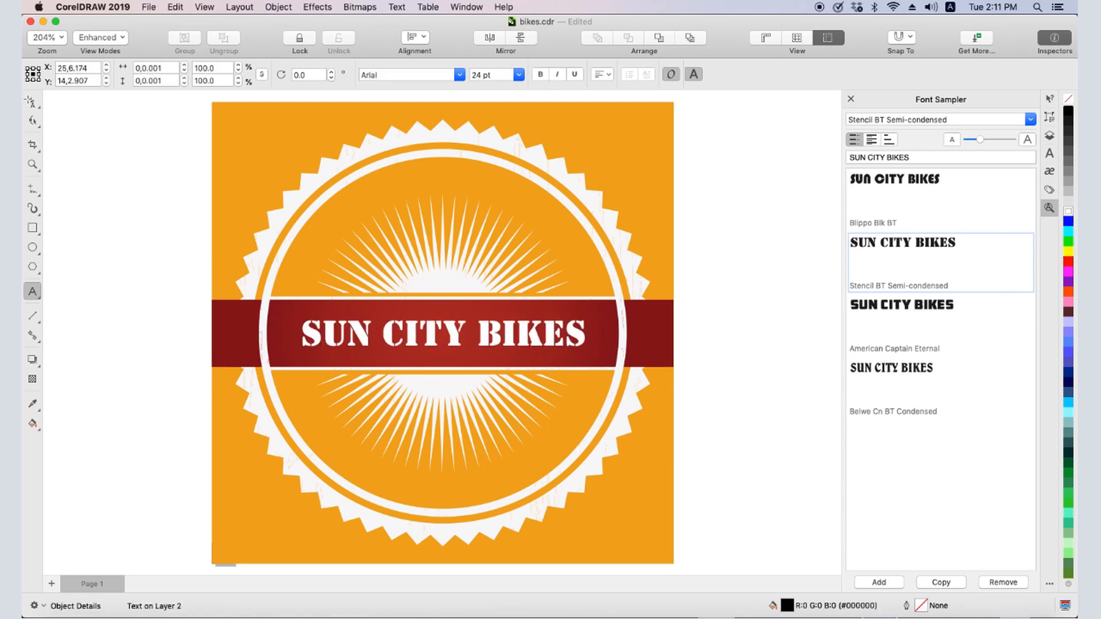
- With the Pick tool, search 'am' and pick American Typewriter Light and Condensed Light samples
left_click(32, 100)
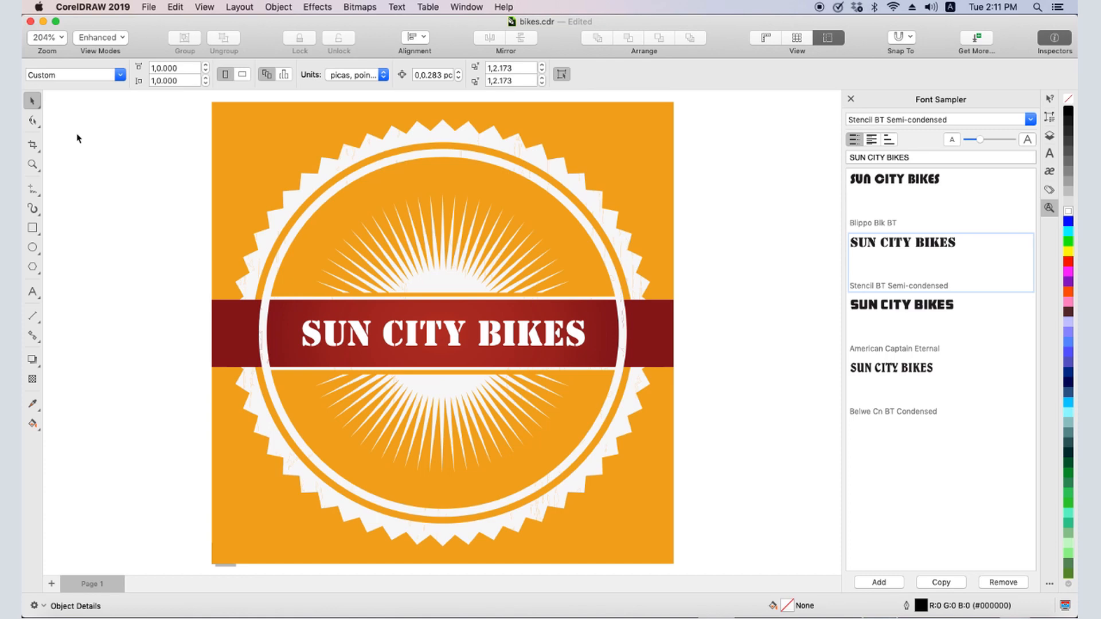
type("am")
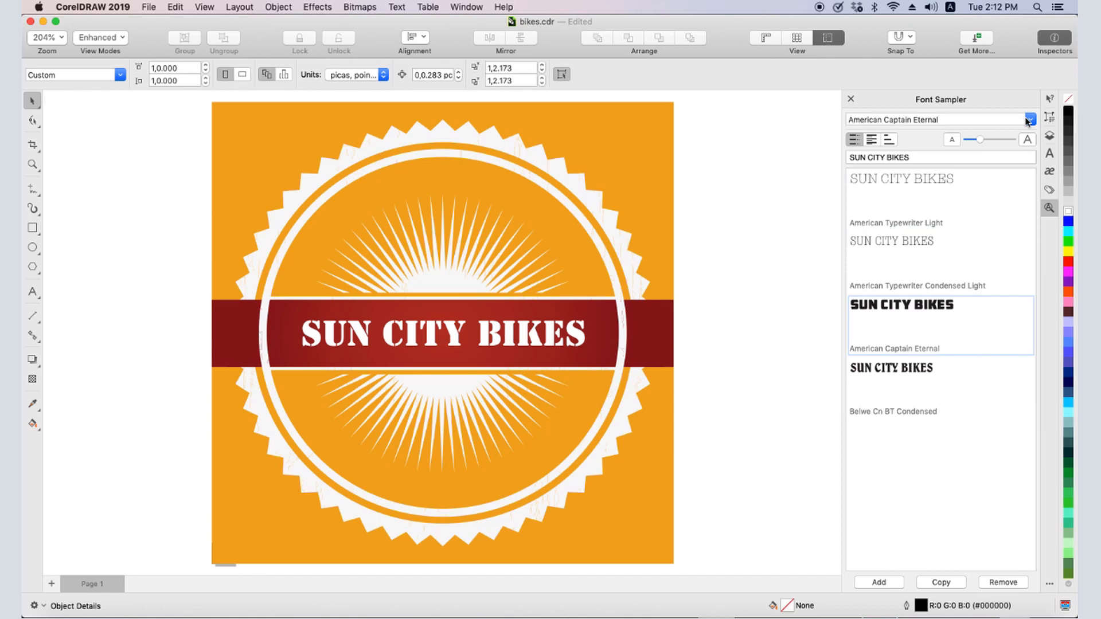
left_click(1025, 120)
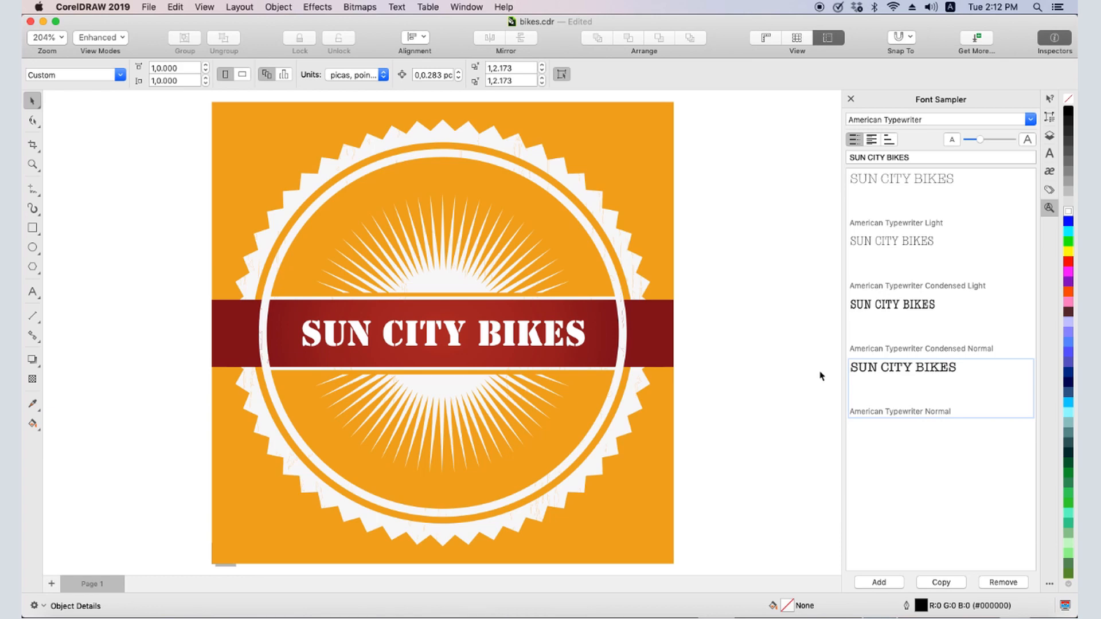
mouse_move(823, 7)
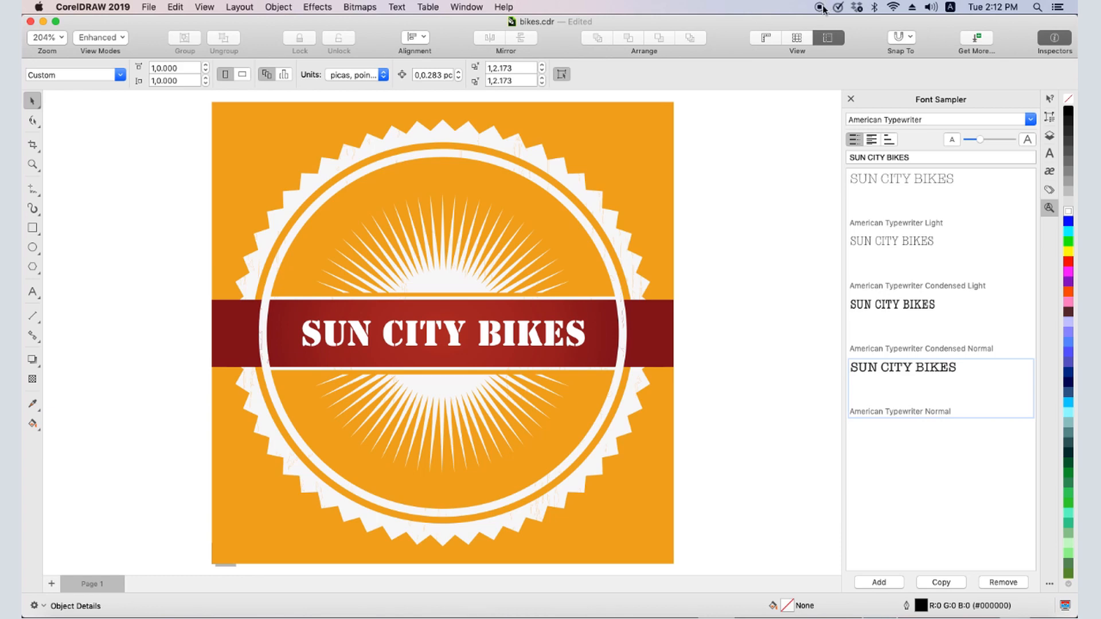